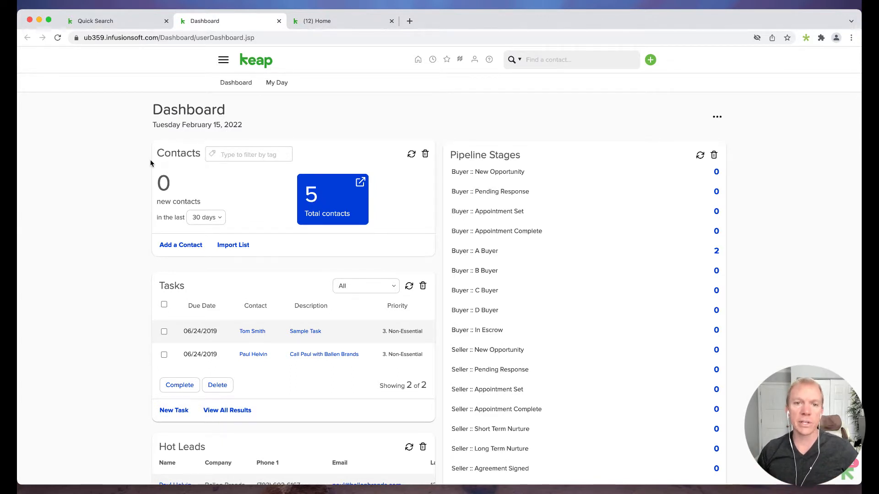
mouse_move(372, 120)
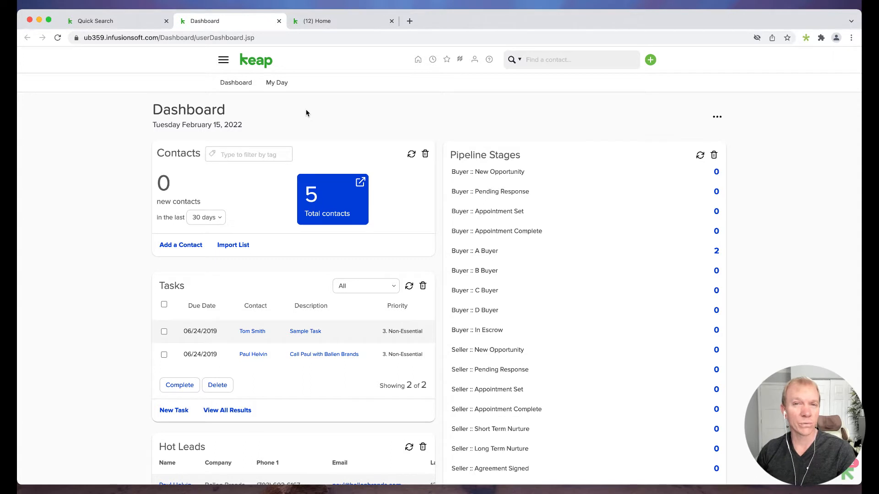
mouse_move(274, 110)
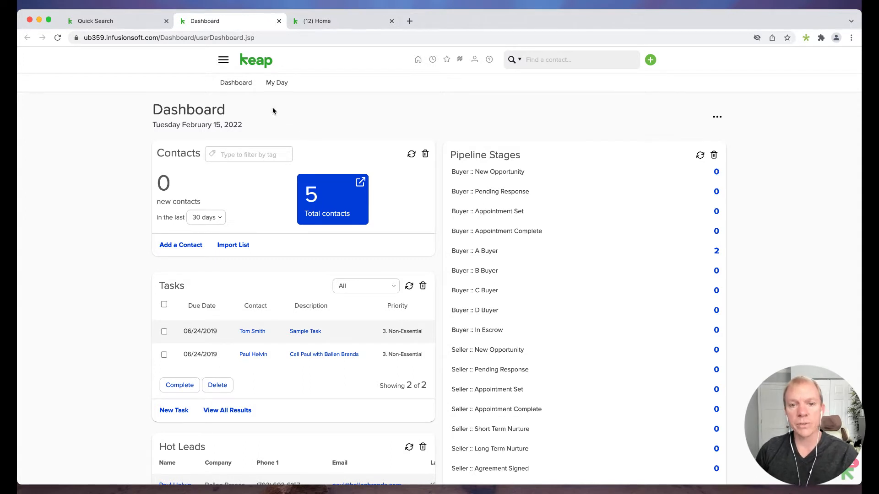
mouse_move(341, 192)
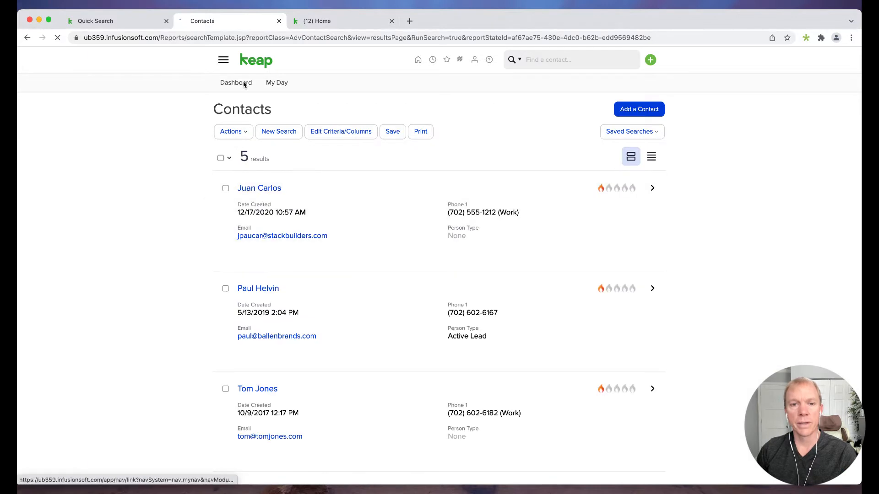
left_click(222, 59)
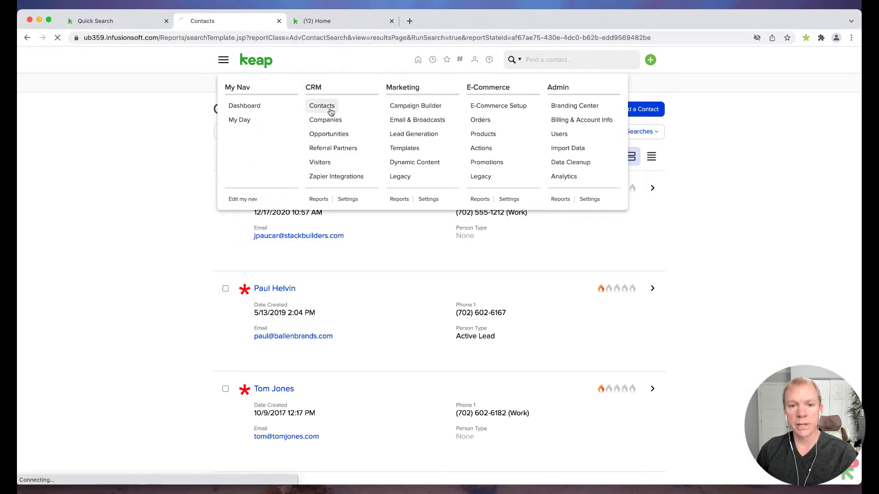
left_click(321, 106)
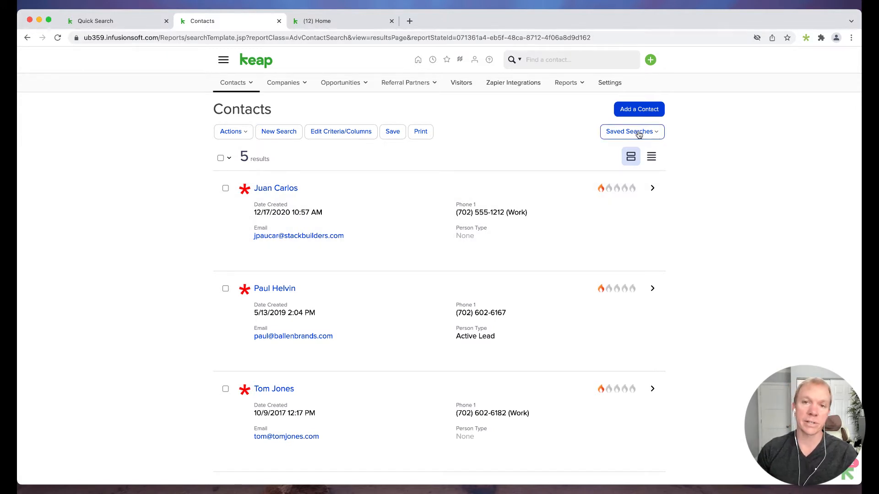
left_click(631, 132)
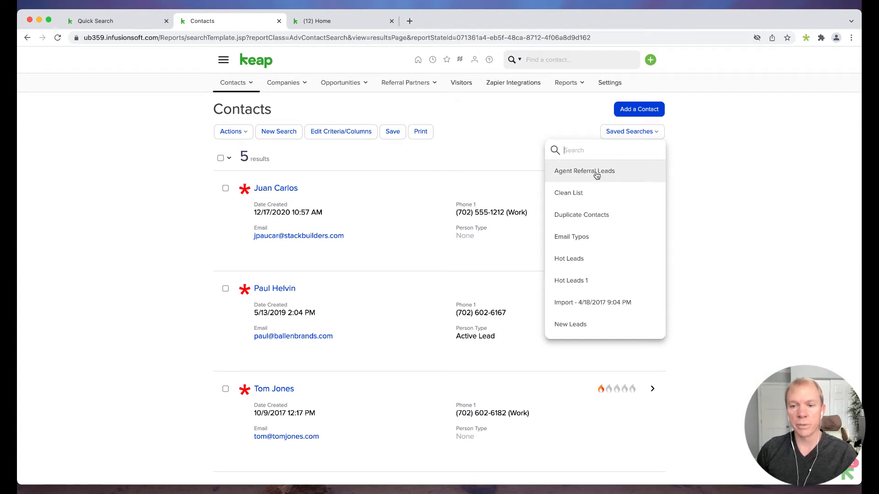
mouse_move(597, 174)
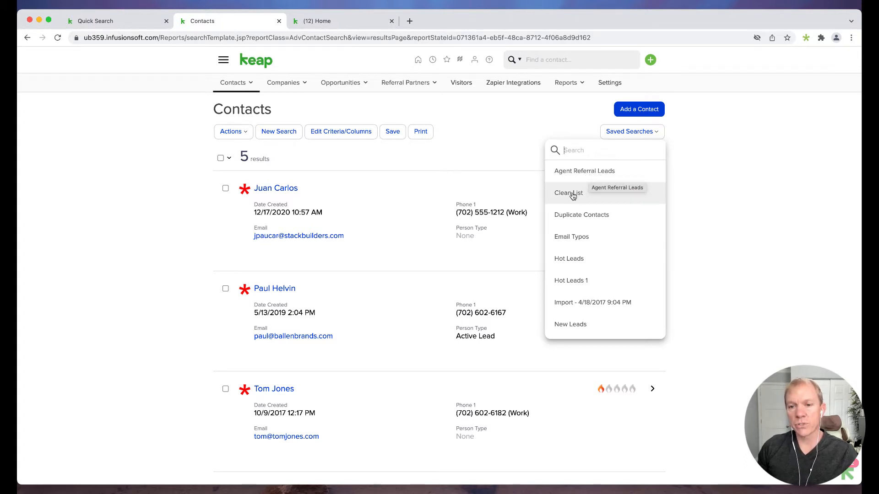
mouse_move(580, 319)
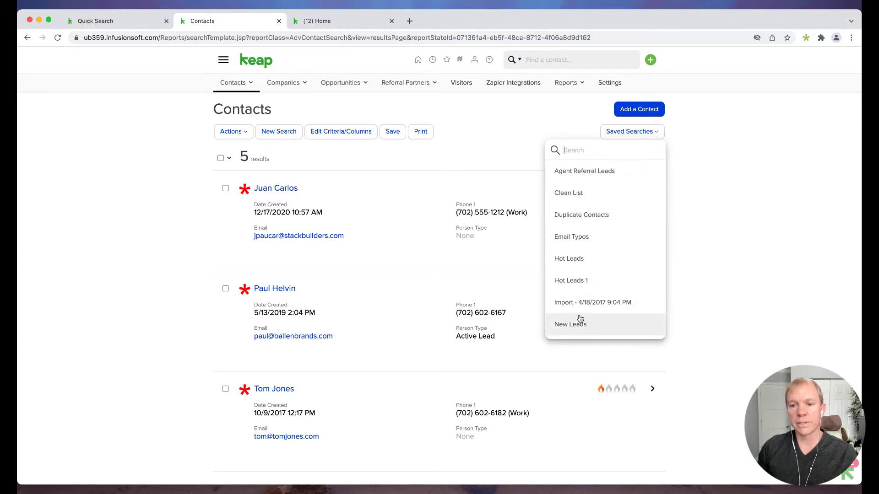
scroll("down", 3)
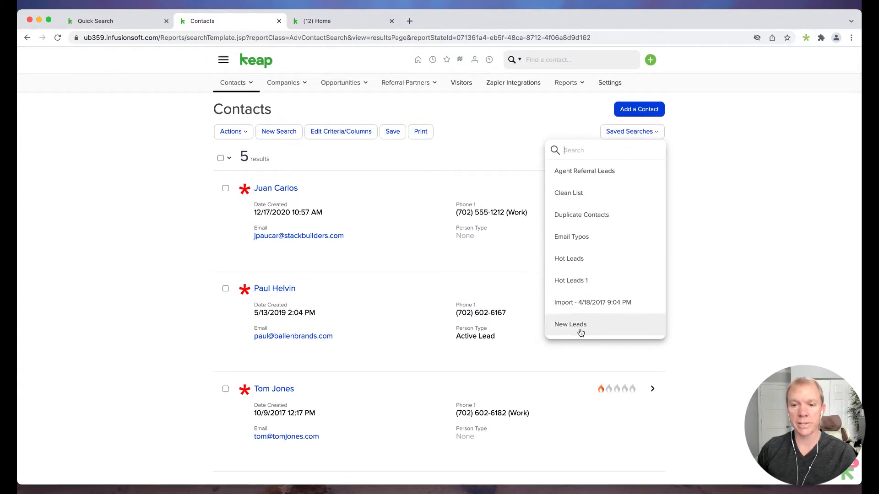
left_click(570, 324)
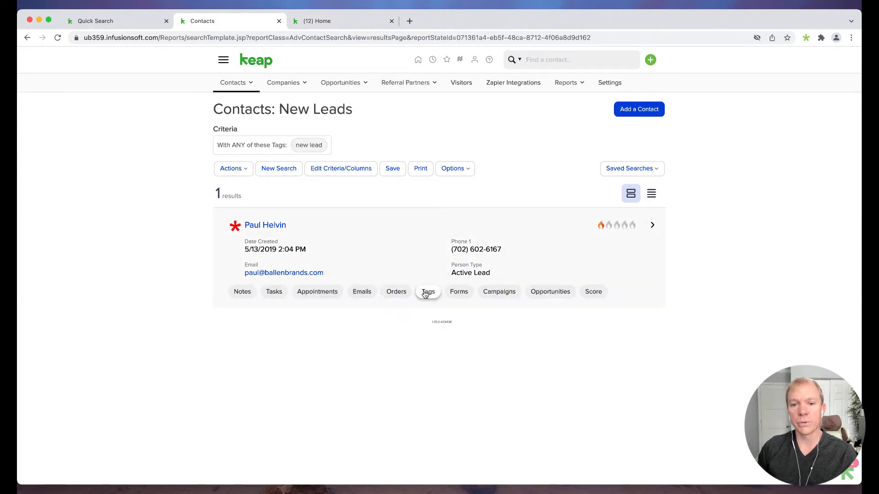
left_click(427, 291)
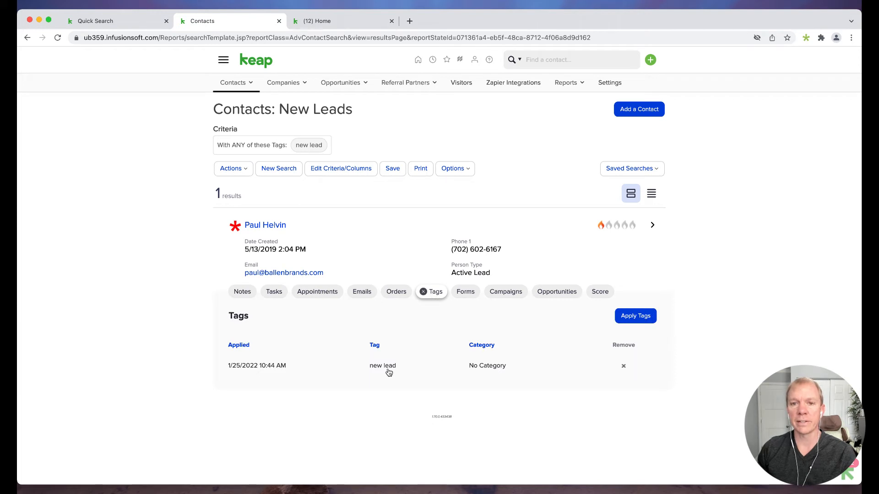
left_click(427, 292)
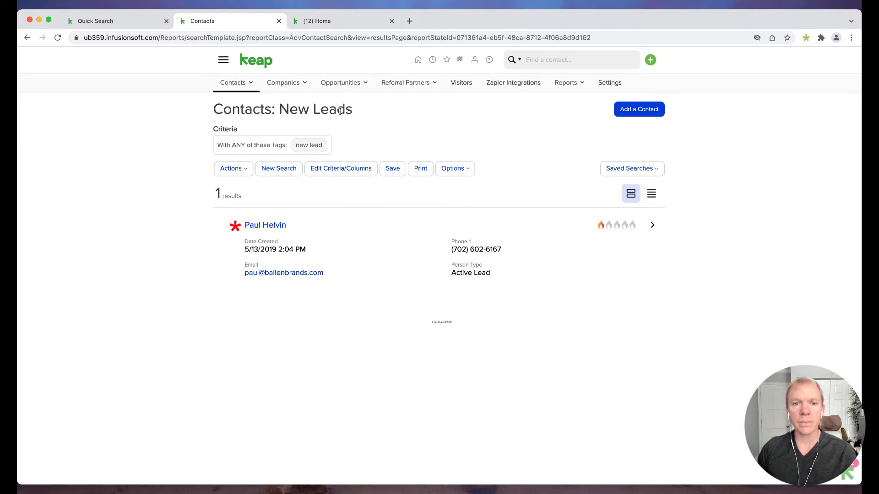
left_click(223, 60)
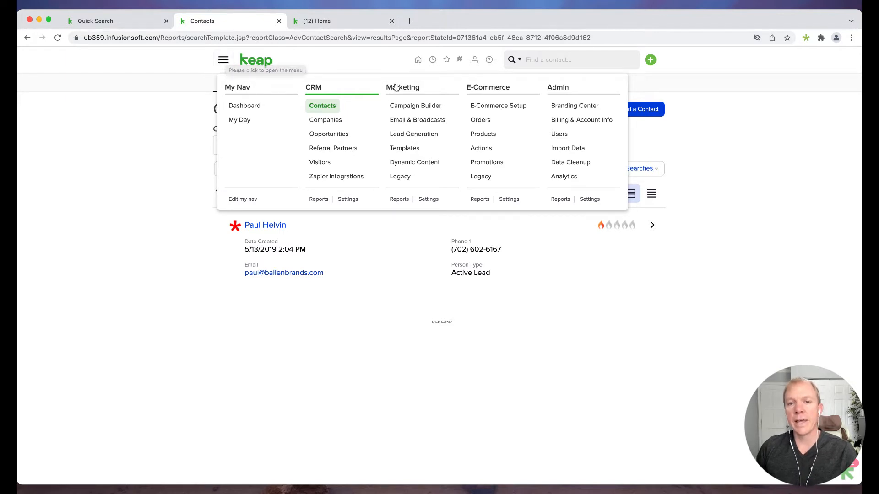
mouse_move(428, 123)
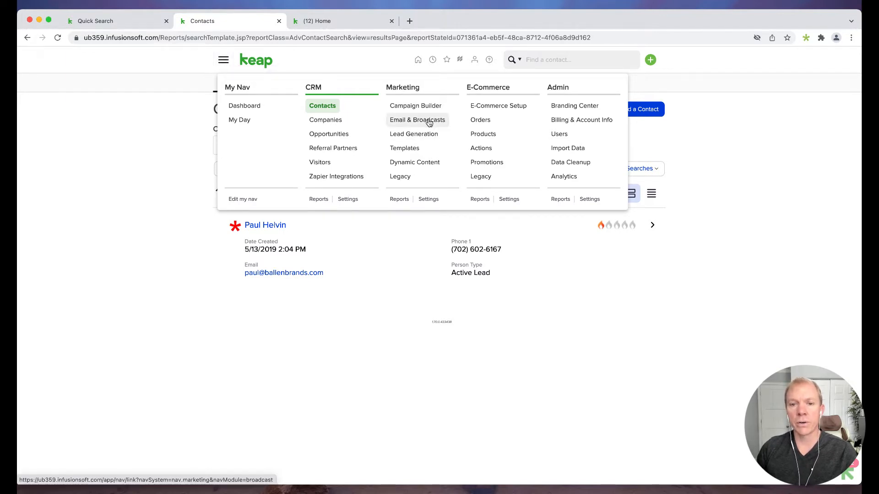
Step: Go to Email & Broadcasts and start a new email broadcast from the template gallery
left_click(417, 120)
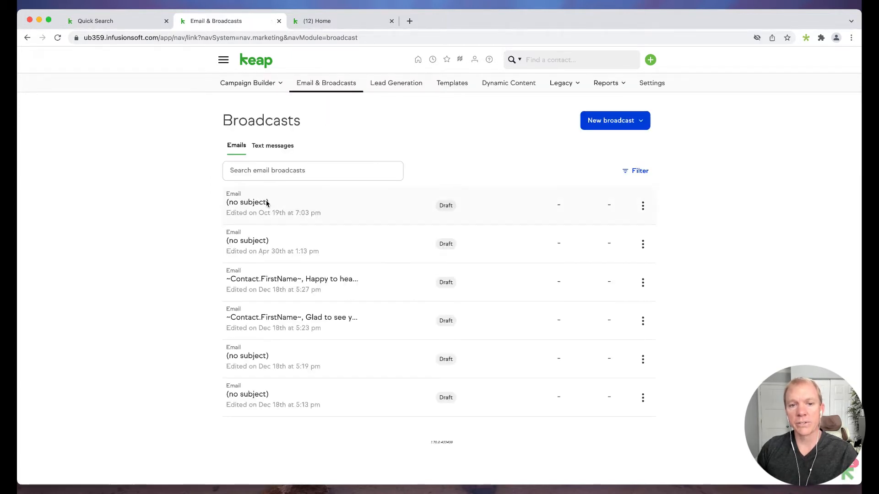
mouse_move(297, 214)
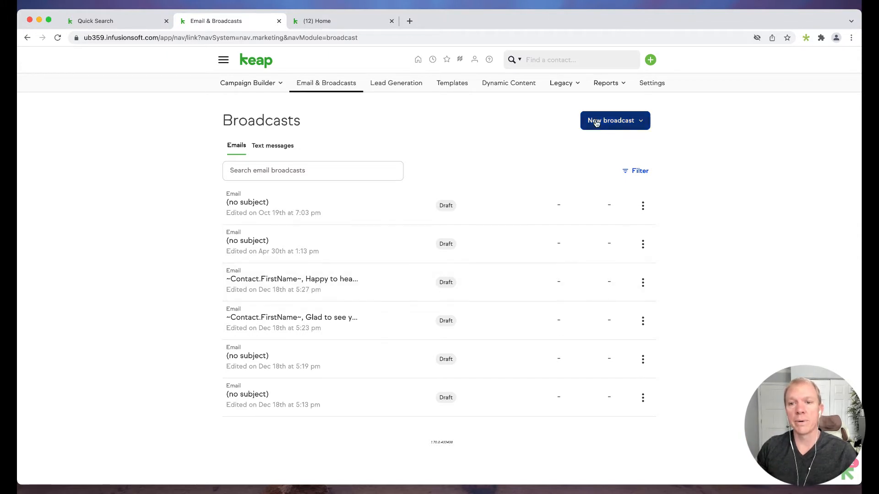
left_click(615, 121)
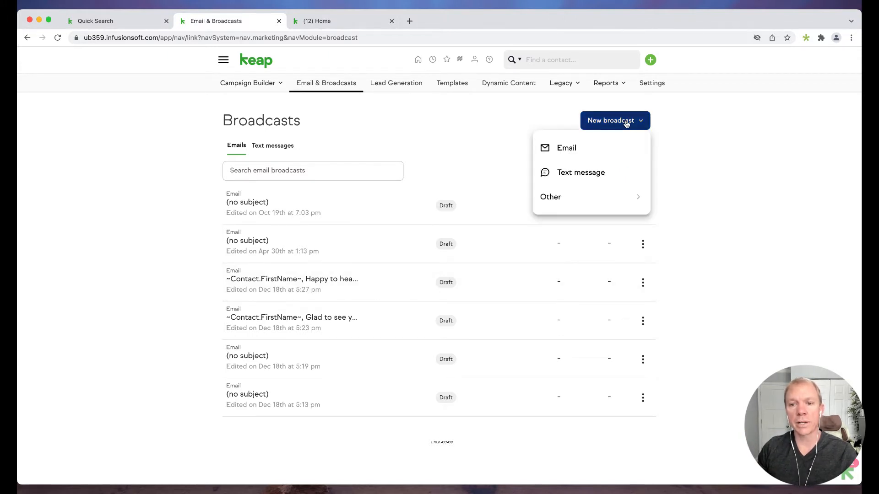
left_click(566, 147)
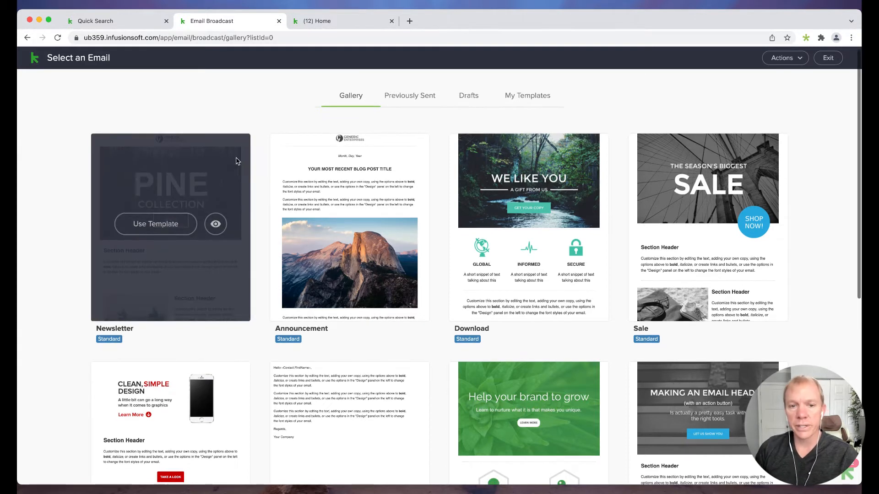
scroll("down", 3)
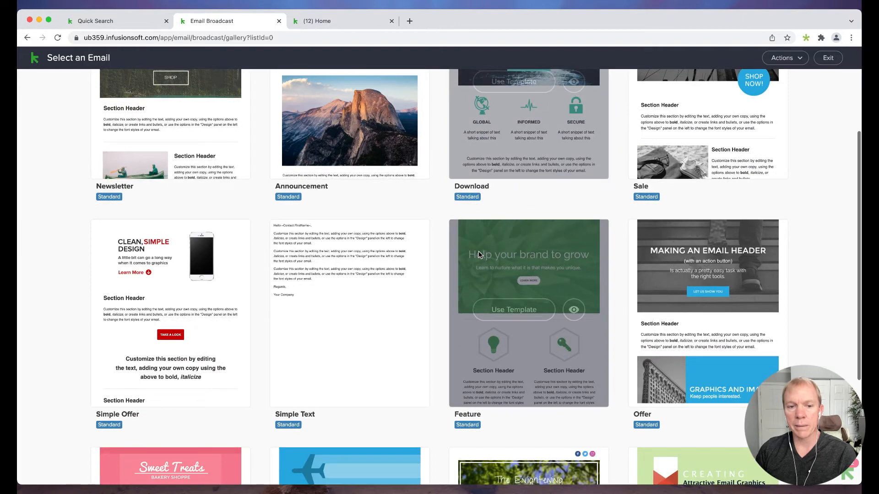
scroll("down", 3)
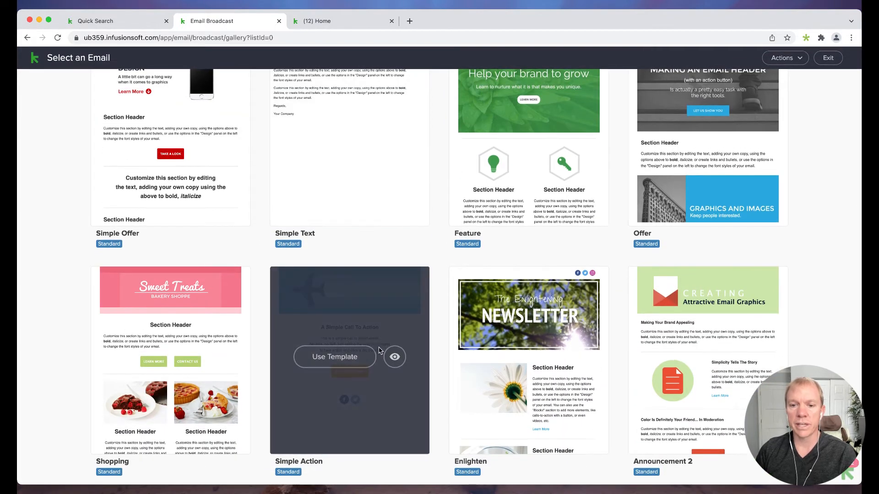
mouse_move(459, 343)
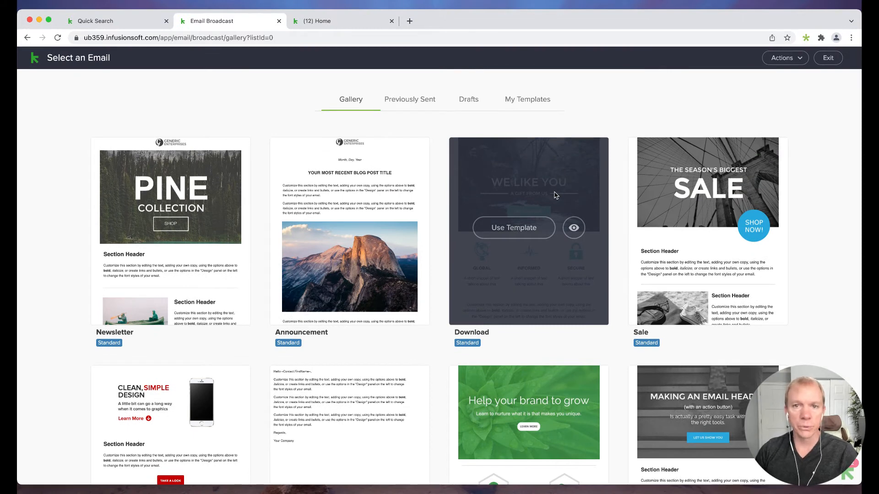
mouse_move(533, 230)
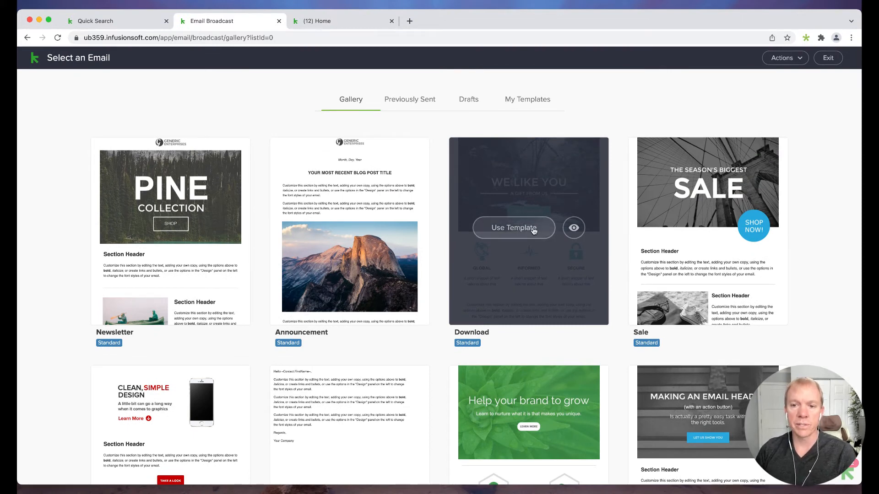
Step: Preview the Download template on desktop and phone, then use it for the broadcast
left_click(573, 228)
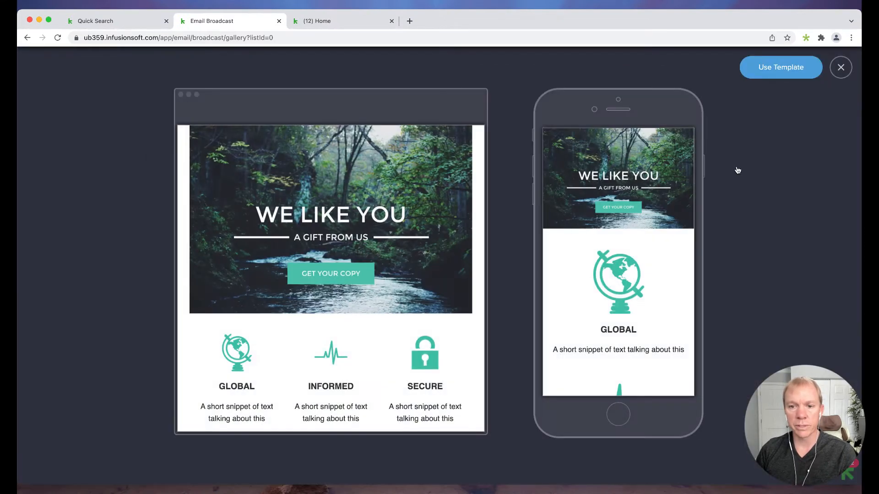
scroll("down", 3)
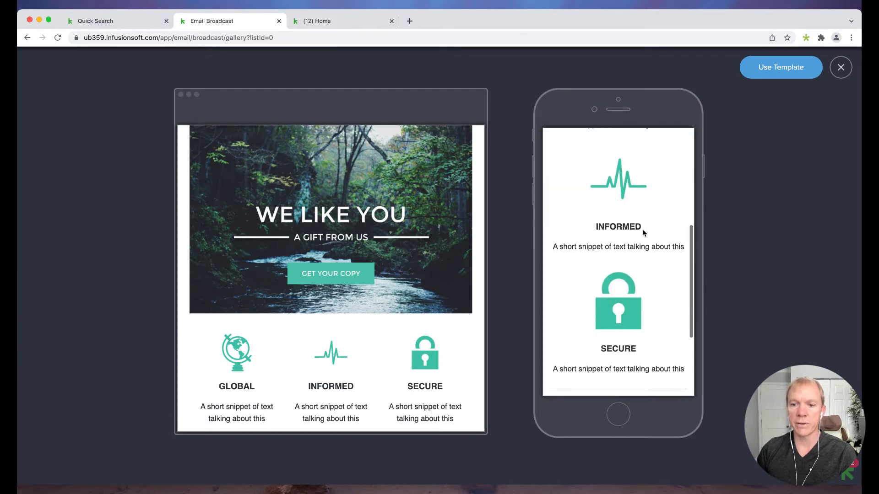
scroll("down", 3)
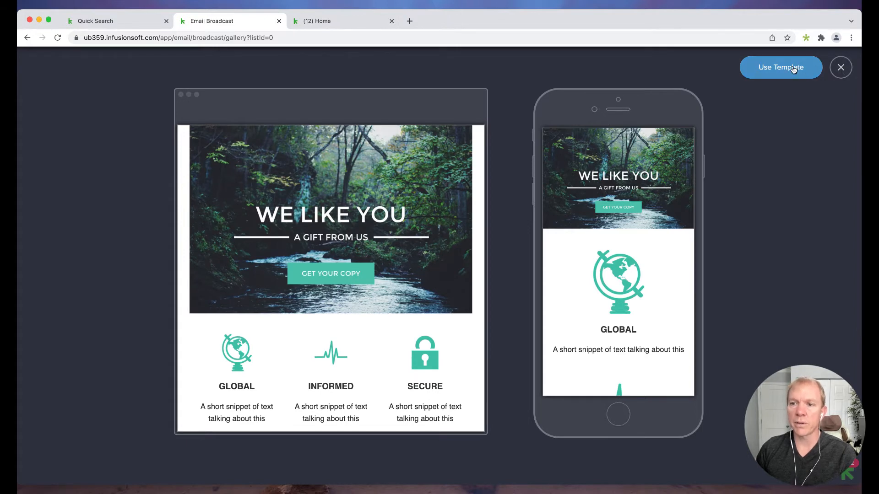
left_click(781, 68)
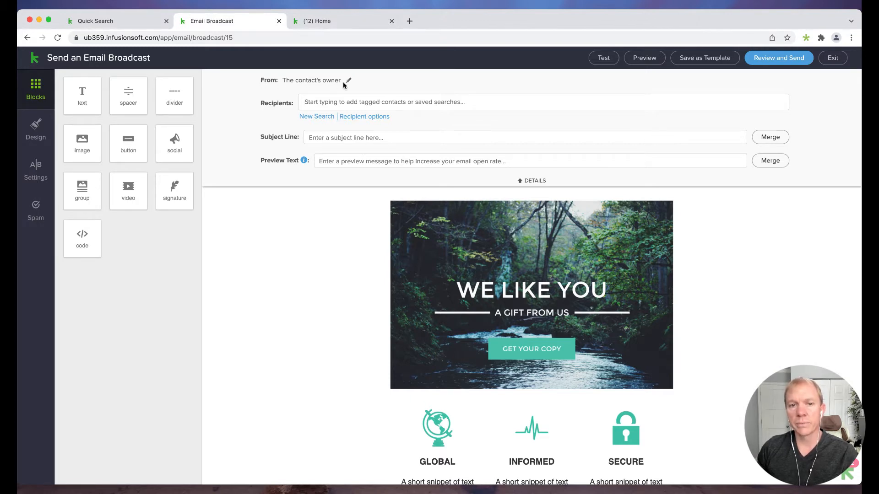
left_click(349, 80)
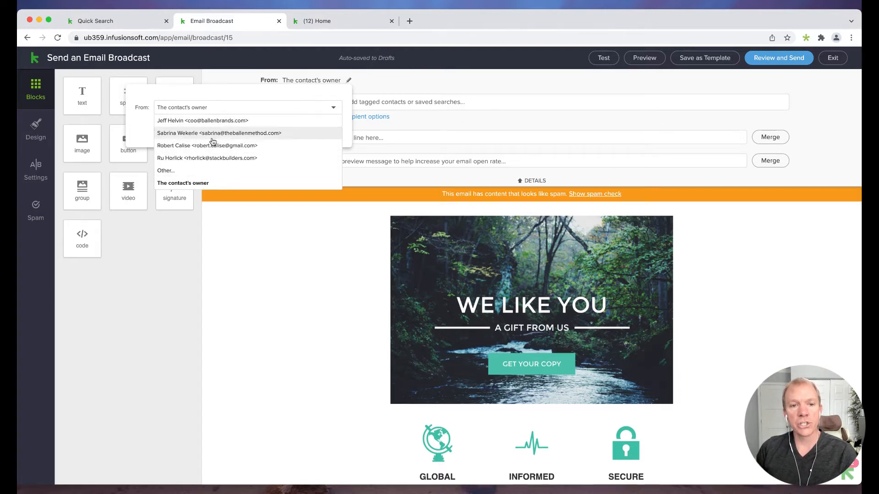
left_click(202, 121)
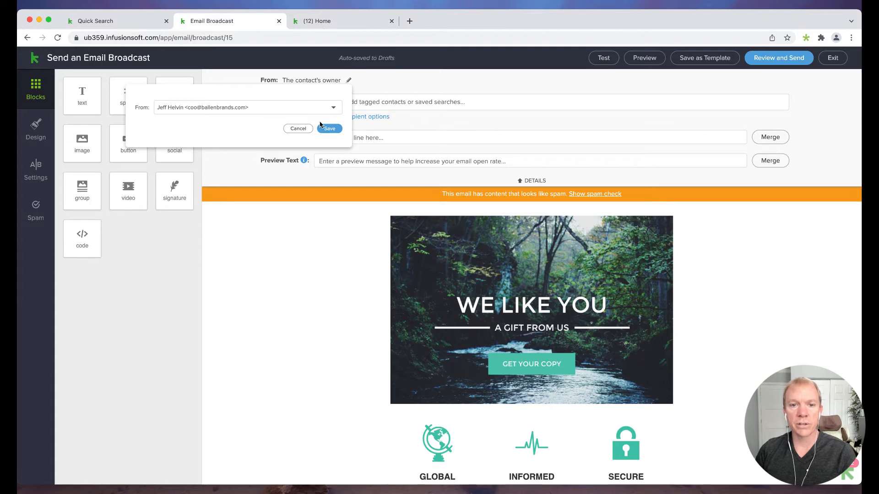
left_click(330, 128)
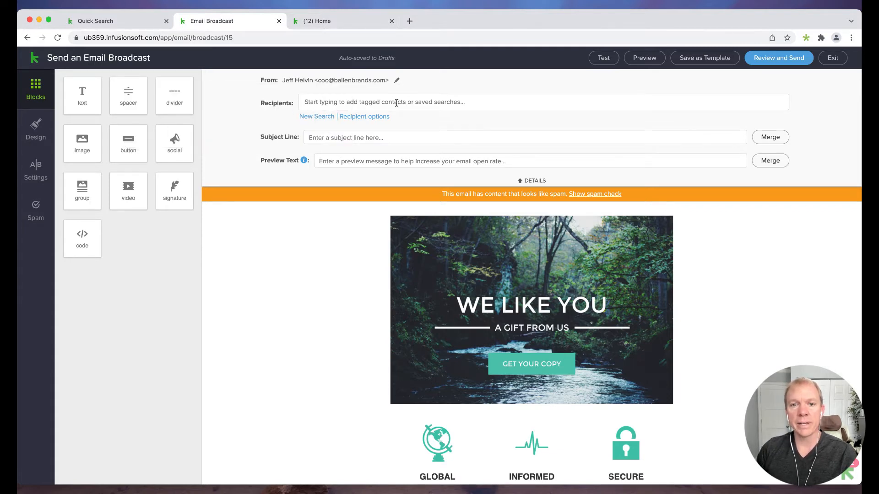
Step: Add contacts tagged new lead as broadcast recipients
left_click(466, 102)
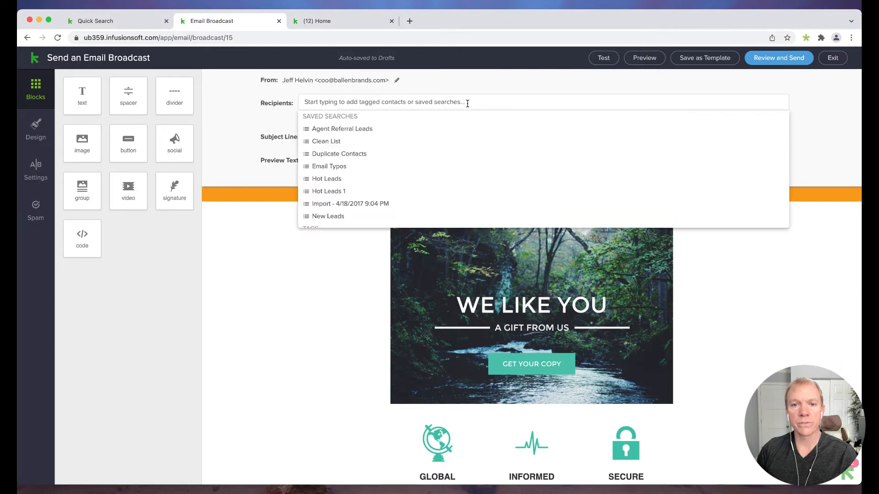
scroll("down", 3)
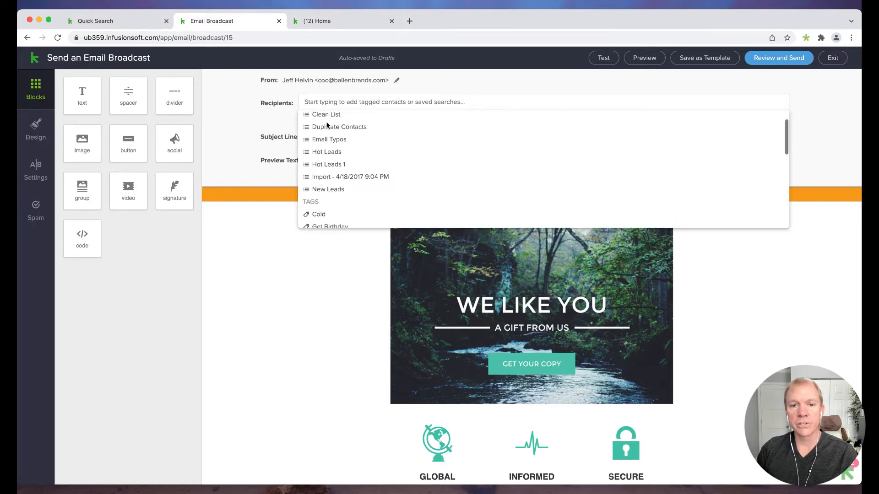
scroll("down", 3)
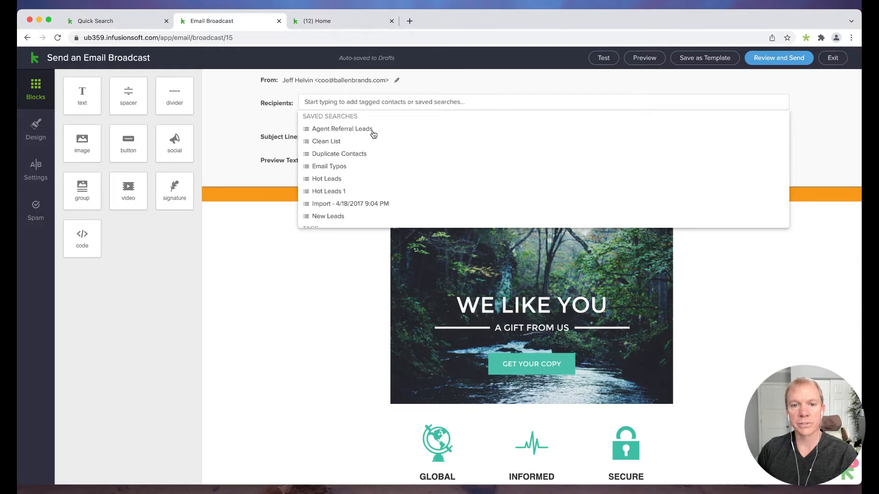
mouse_move(320, 192)
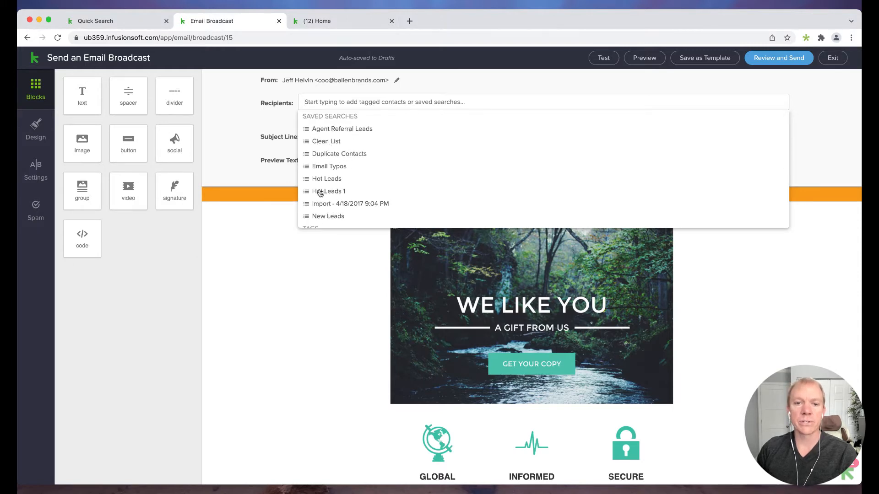
scroll("down", 3)
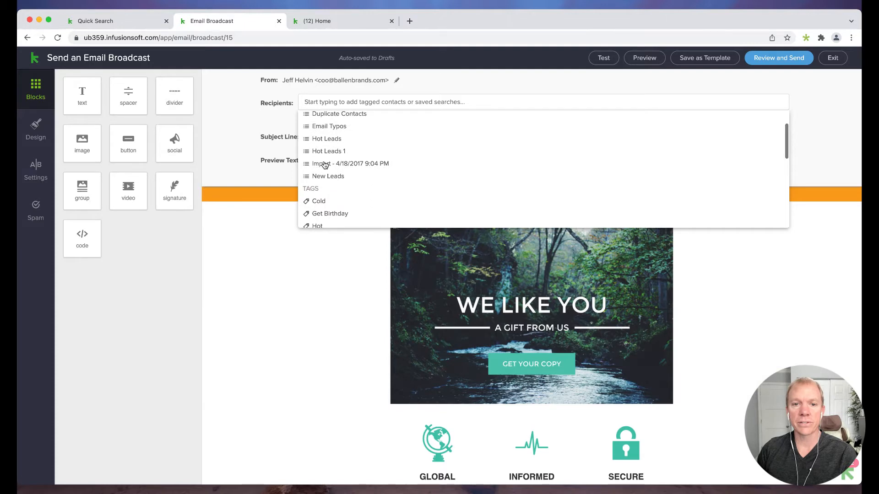
scroll("down", 3)
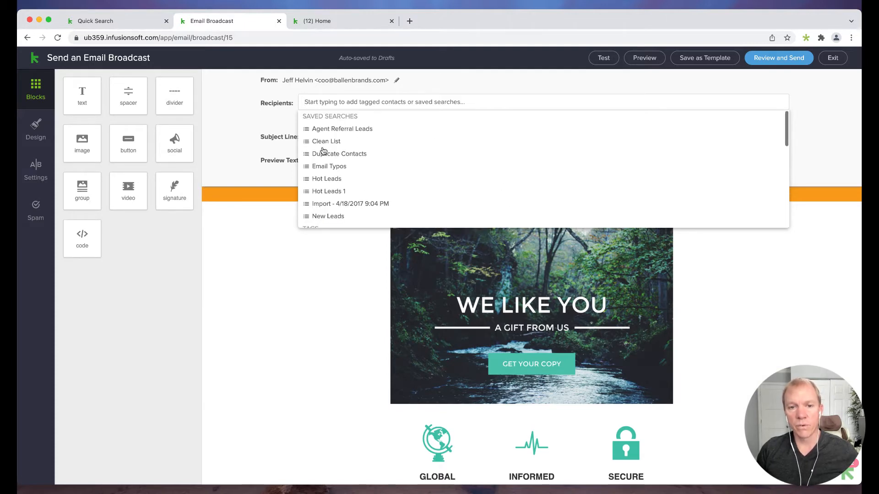
type("new")
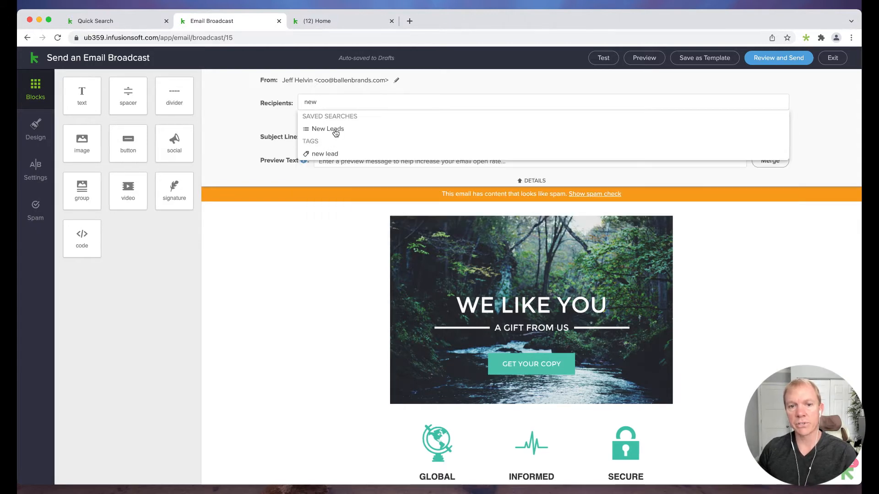
mouse_move(336, 142)
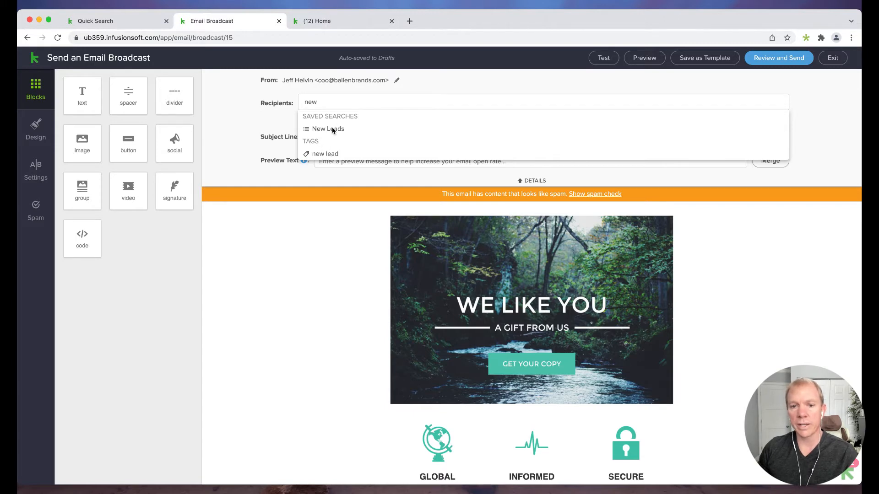
mouse_move(331, 144)
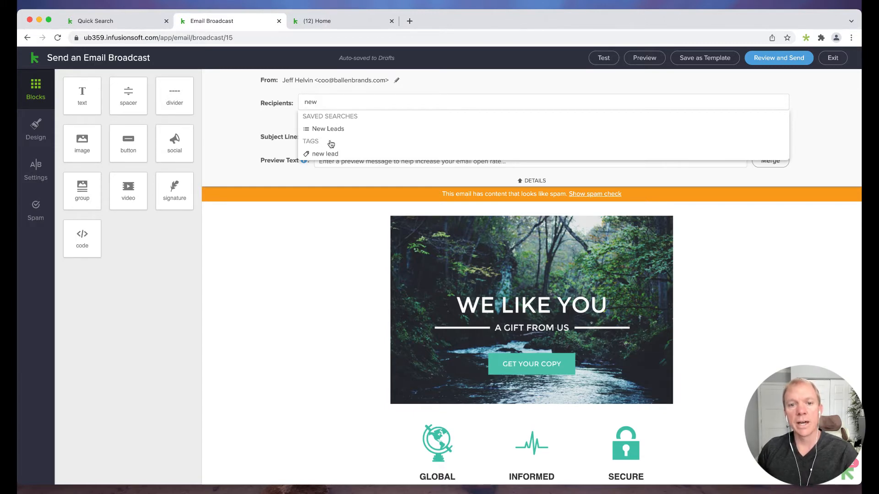
left_click(325, 153)
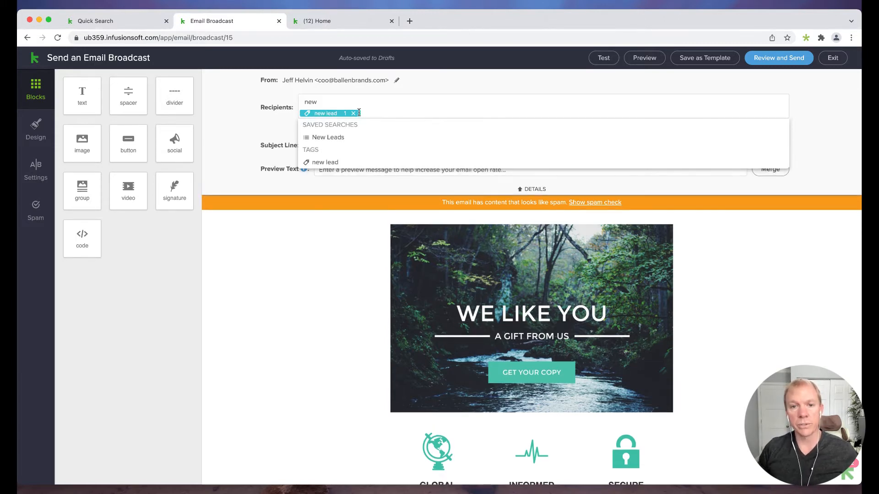
Step: Add contacts tagged Get Birthday as a second recipient group
type("ag")
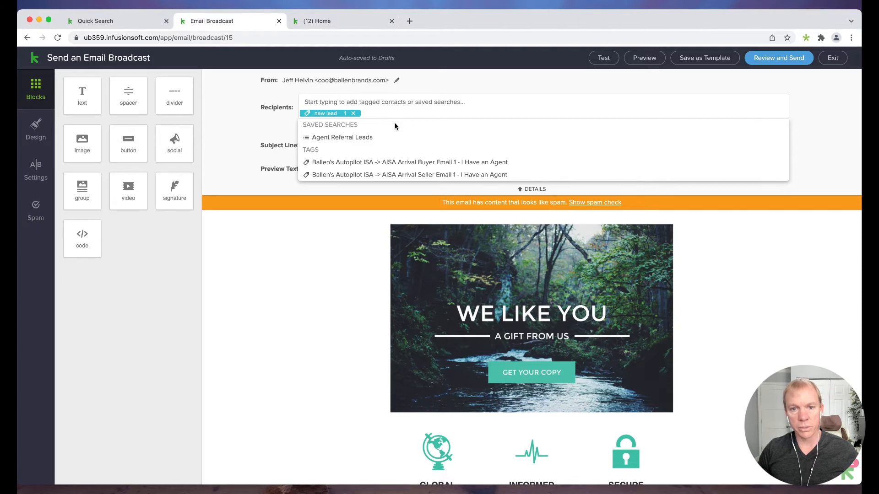
scroll("down", 3)
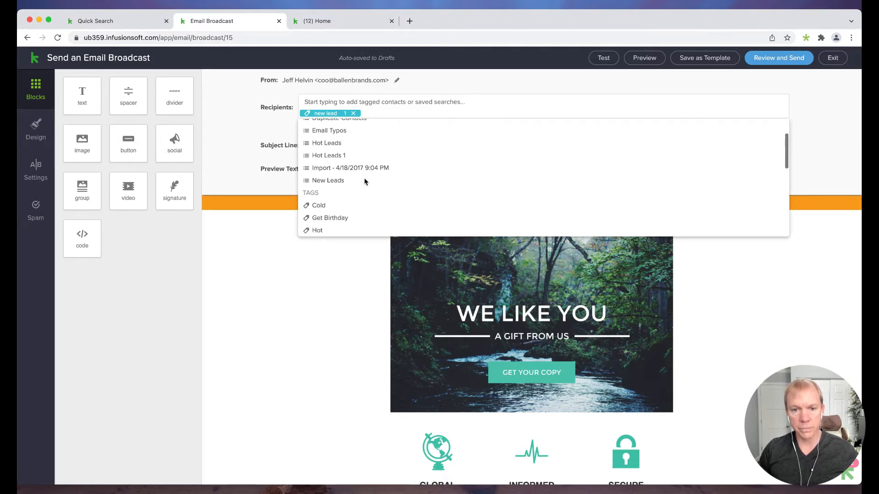
scroll("down", 3)
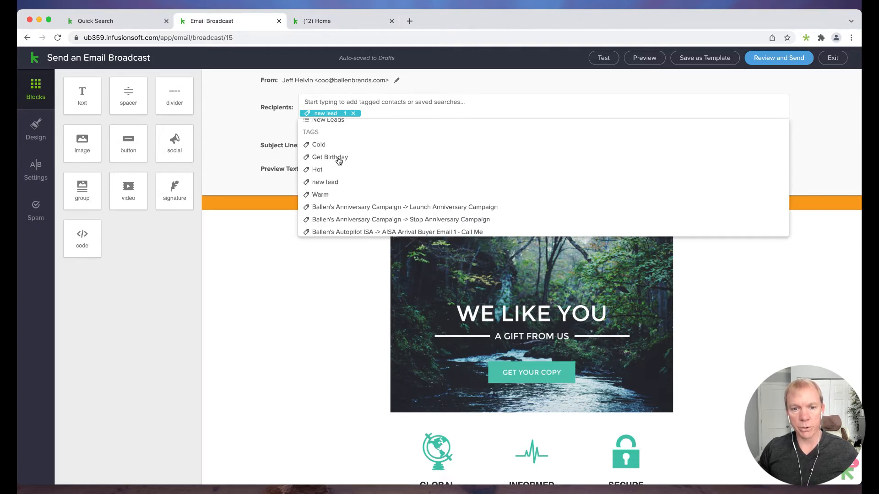
left_click(329, 157)
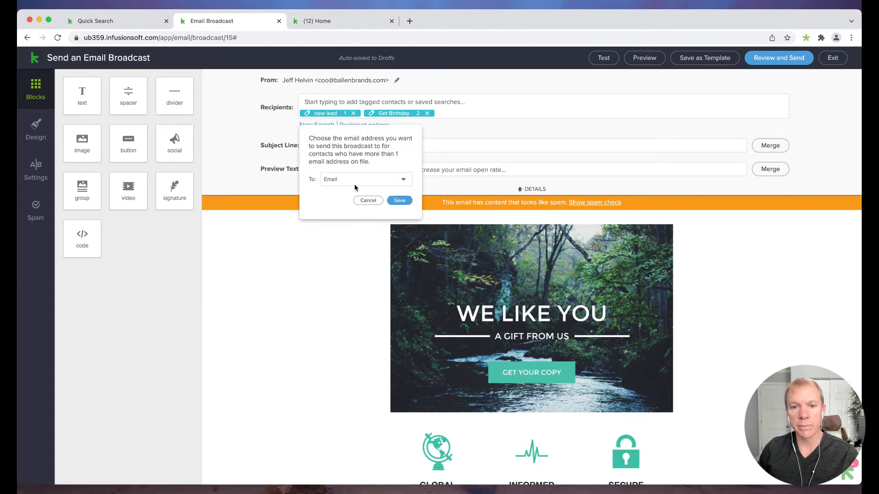
Step: Start a New List contact search for choosing recipients by criteria
left_click(365, 180)
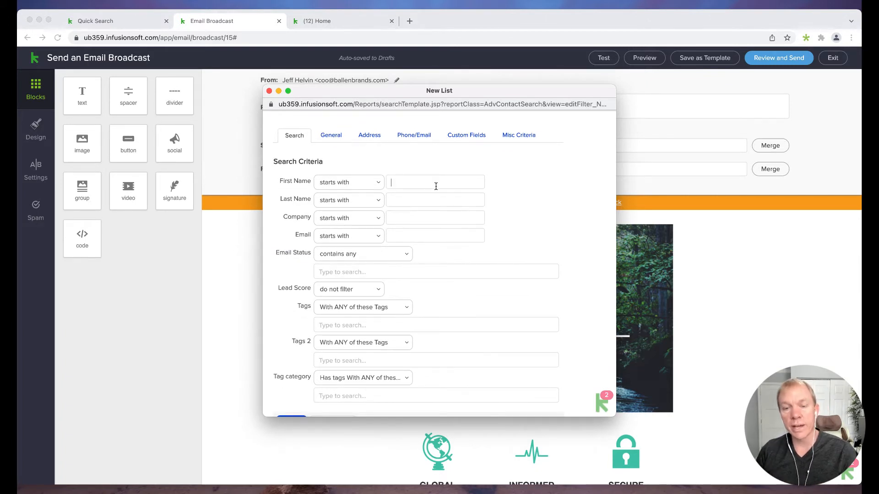
Step: Add the searched list of 5 contacts as recipients, then remove it, keeping the two tags
scroll("down", 3)
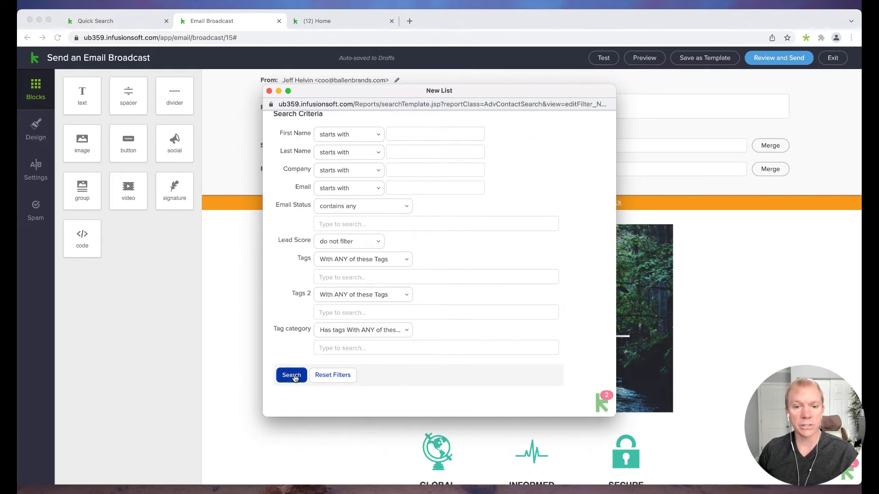
left_click(291, 375)
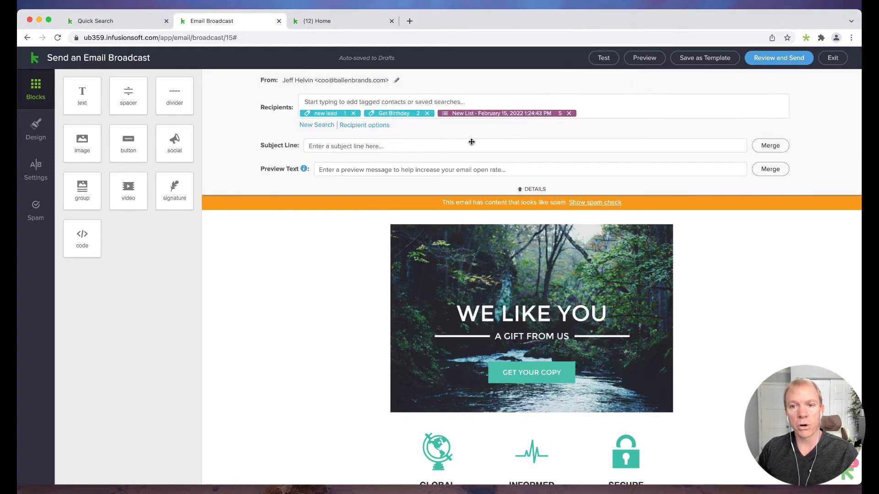
mouse_move(474, 120)
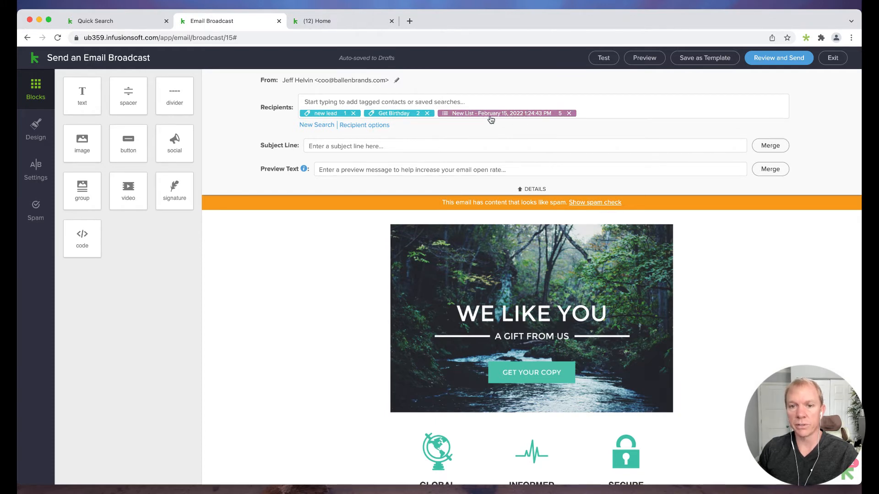
mouse_move(562, 121)
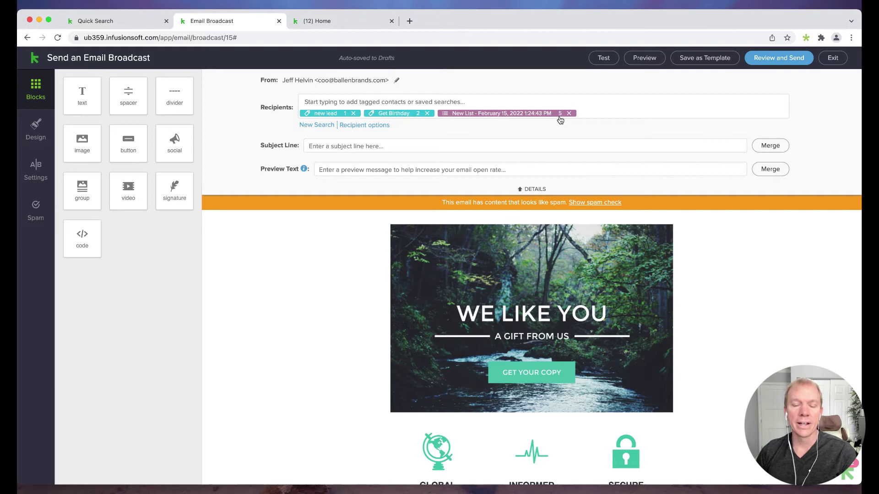
mouse_move(567, 118)
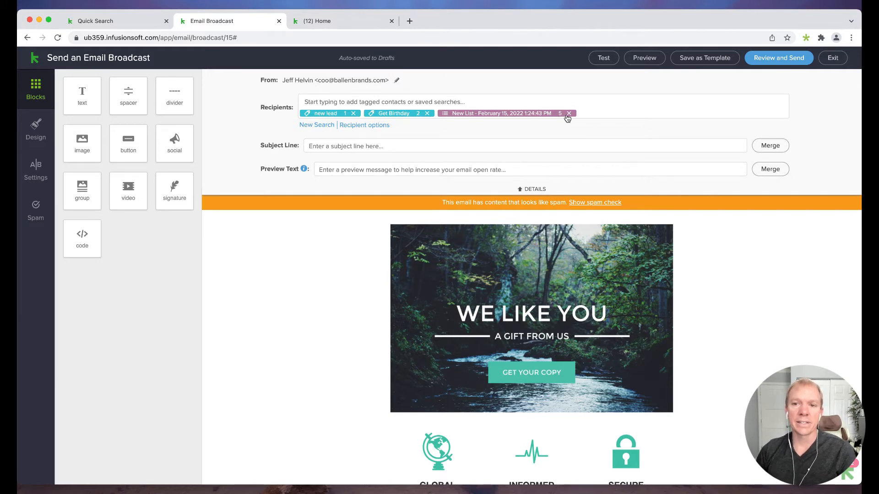
left_click(567, 114)
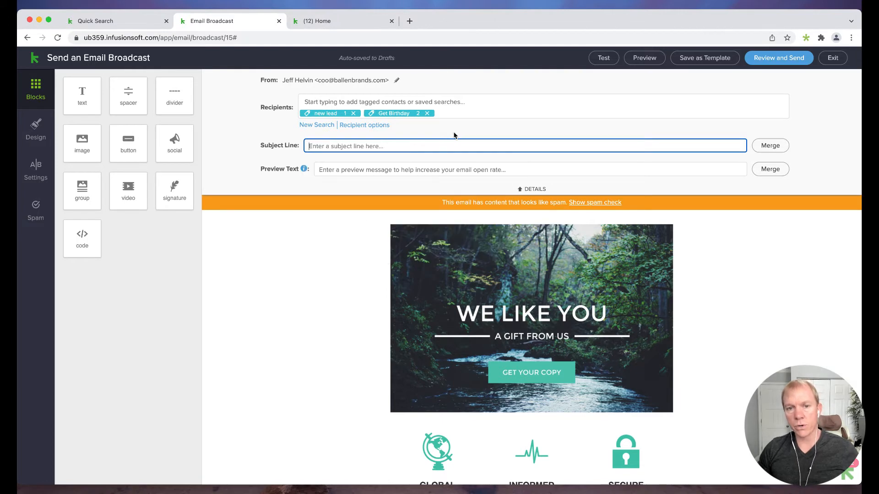
Step: Make the subject 'This is our email,' followed by the contact's First Name merge field
type("This is our")
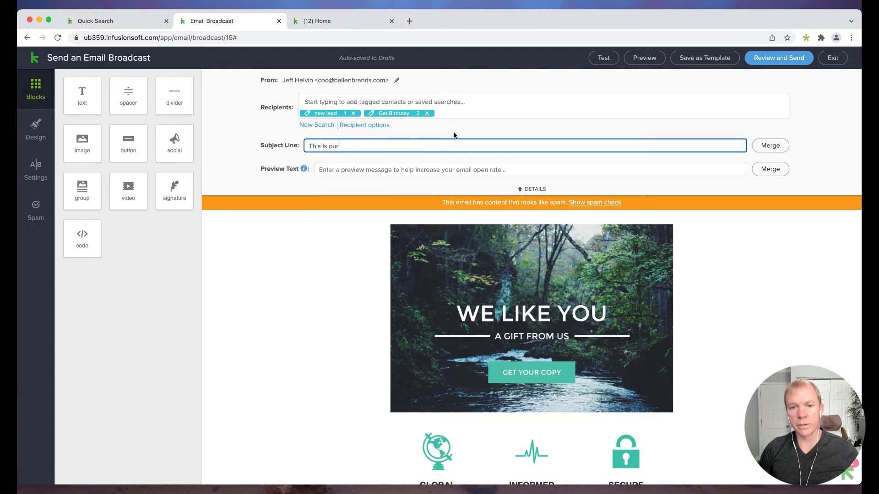
type("email,")
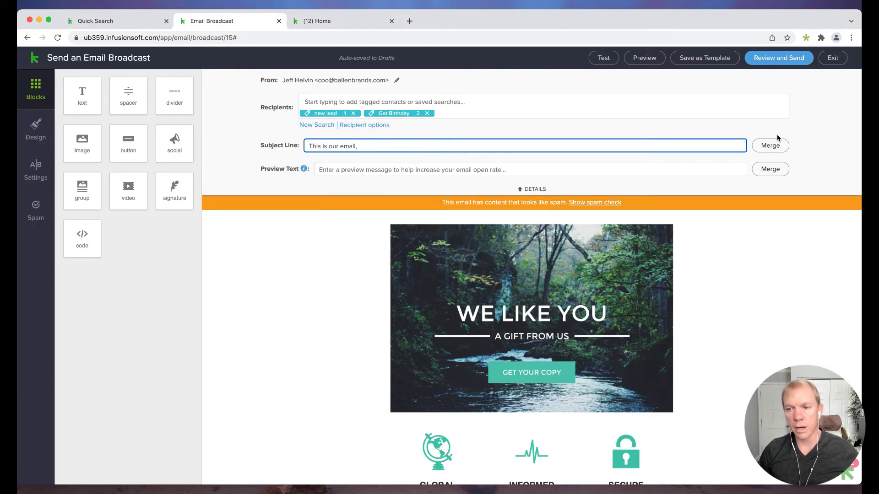
left_click(769, 145)
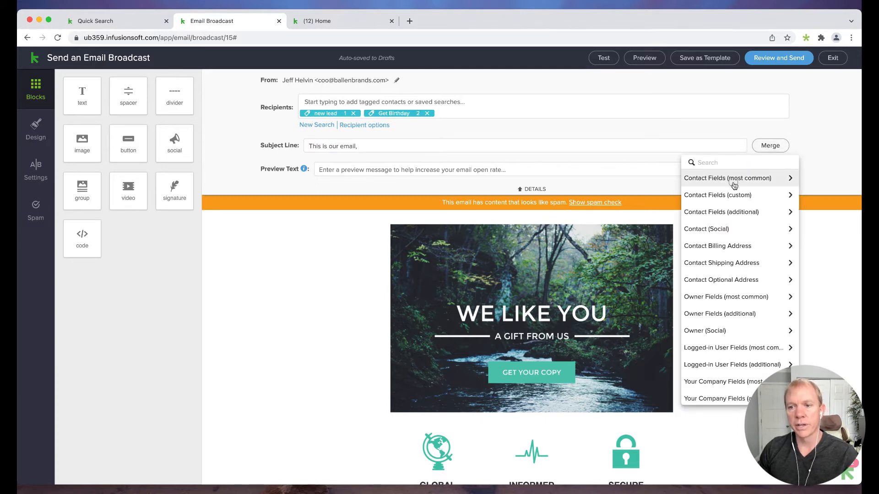
left_click(727, 178)
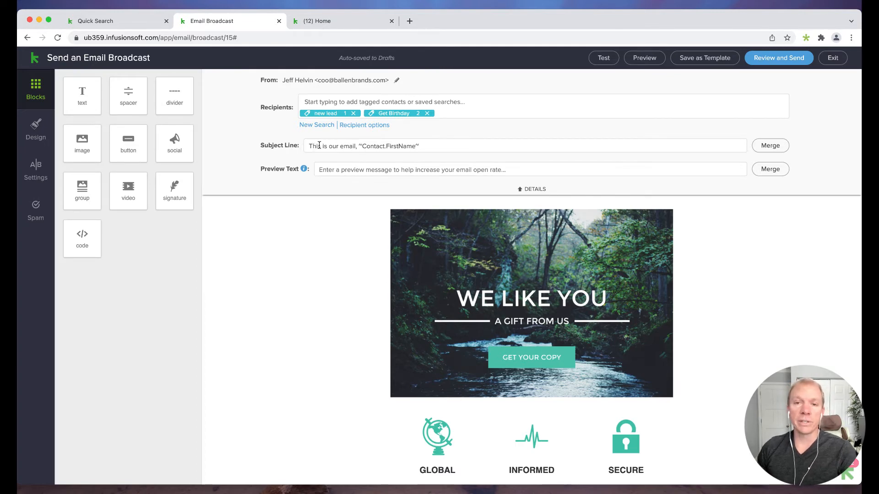
Step: Select the whole subject line so it can be replaced
left_click(481, 145)
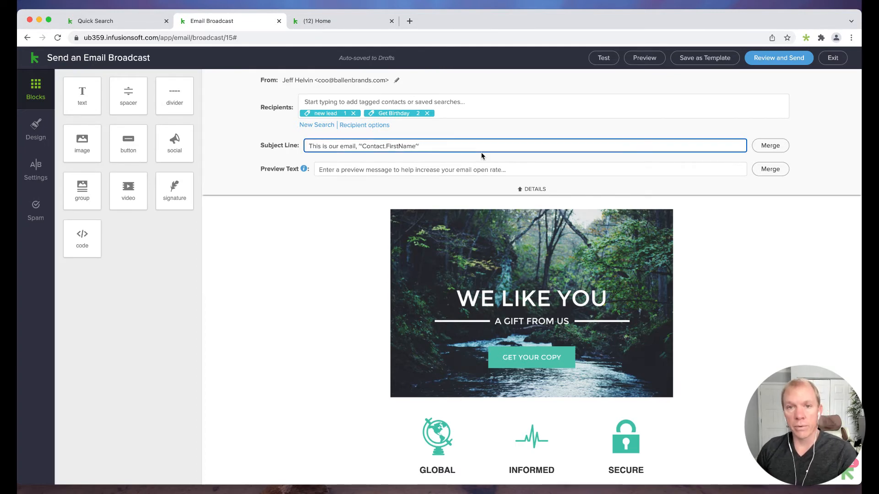
triple_click(364, 145)
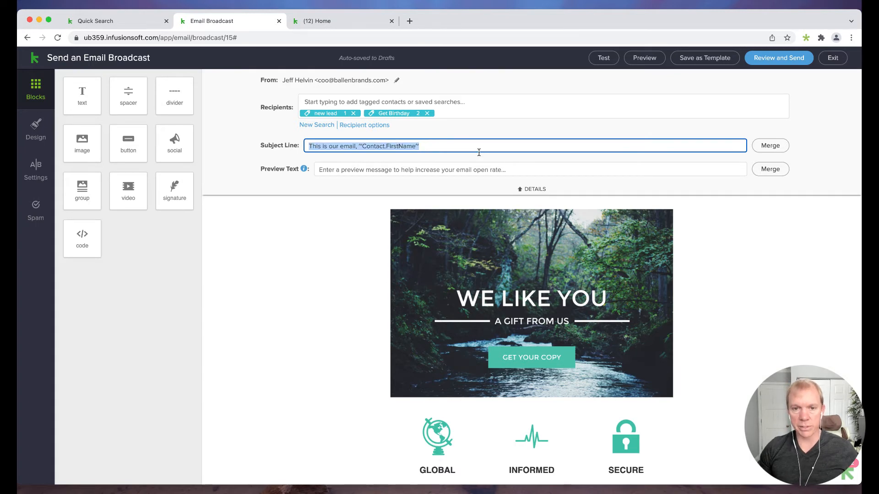
Step: Write 'Can you believe it's ~Date.DayOfWeek~ already, ~Contact.FirstName~?' using Date and Contact merge fields
type("Can you believe it's")
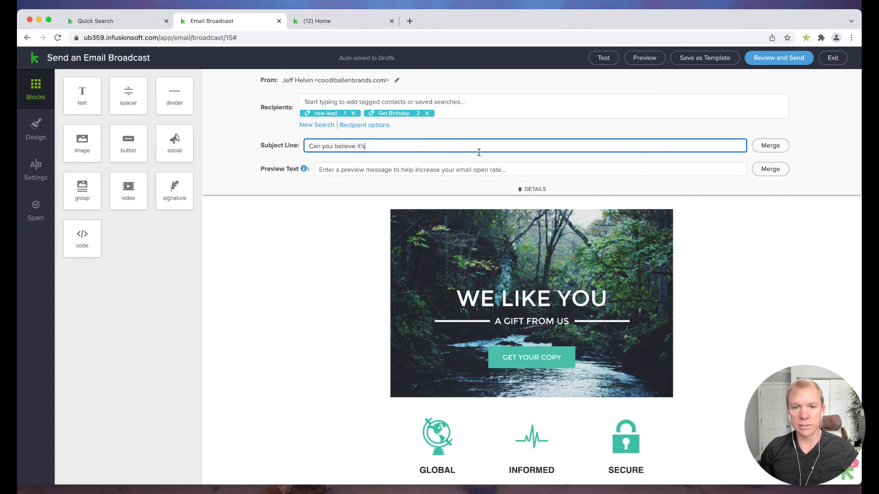
left_click(769, 144)
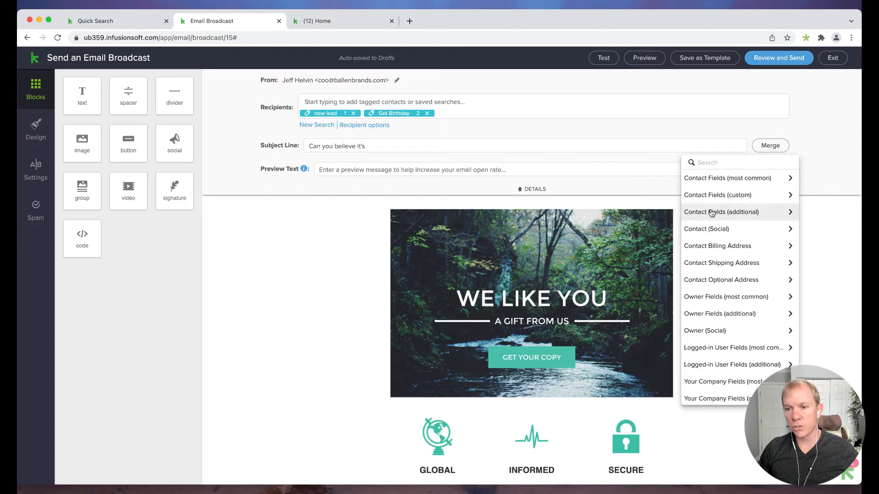
scroll("down", 3)
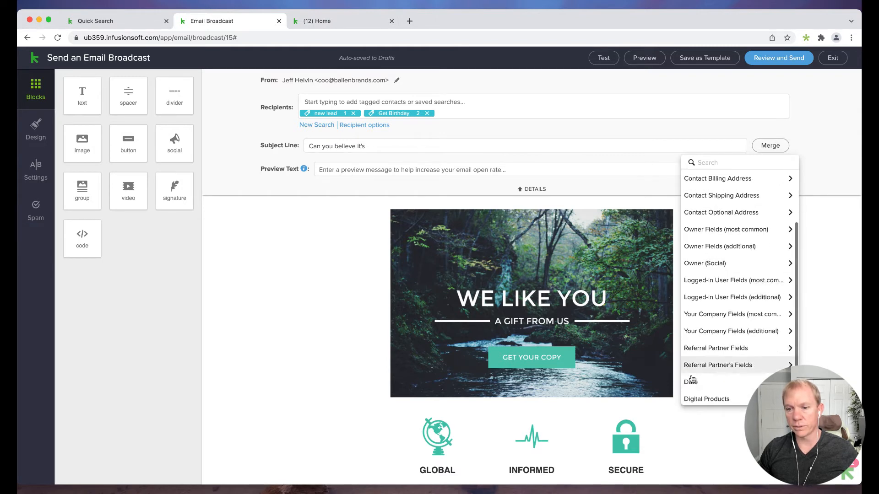
left_click(690, 382)
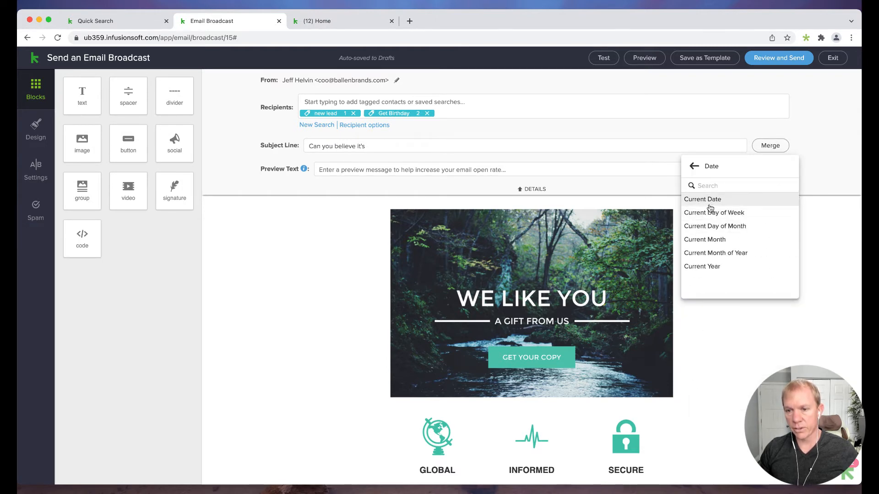
left_click(714, 212)
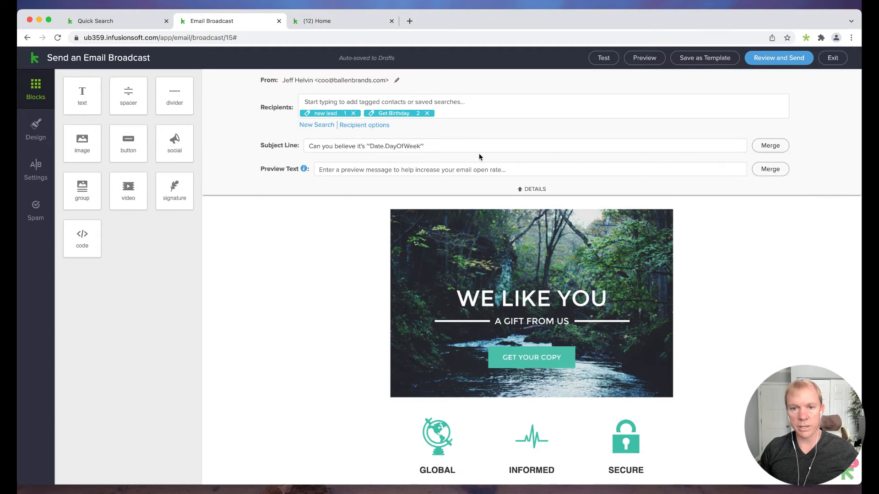
type("already?")
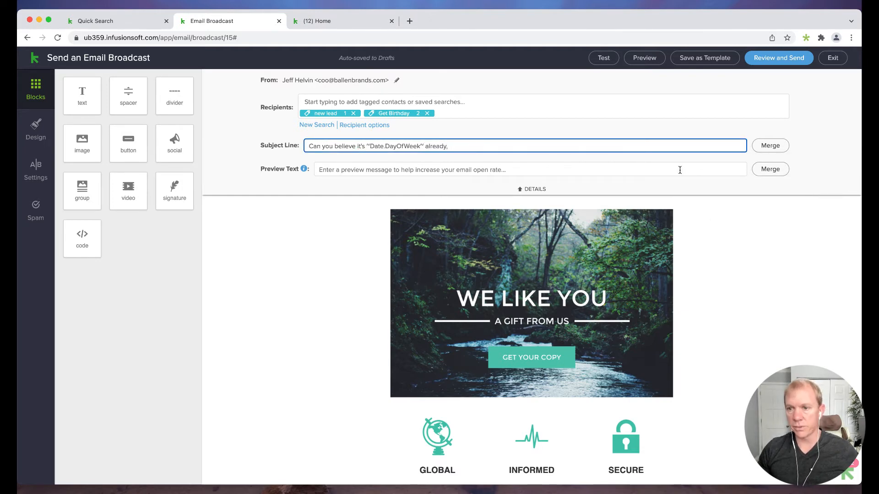
left_click(769, 145)
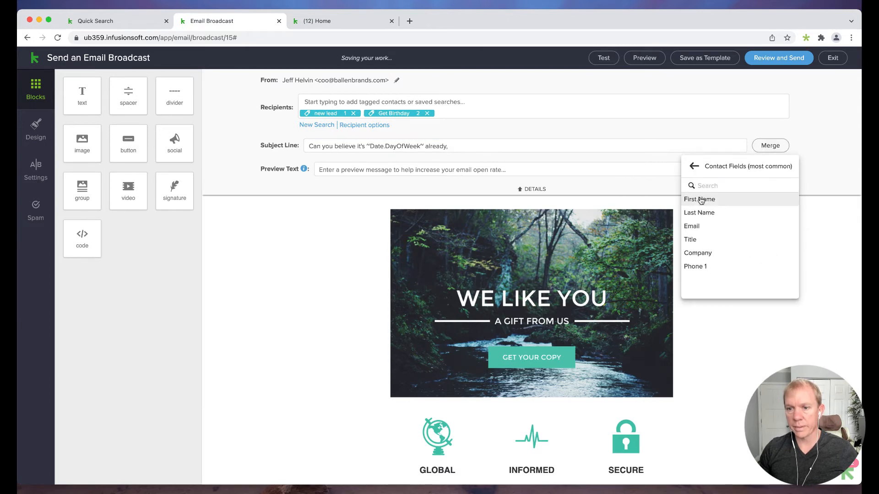
left_click(699, 200)
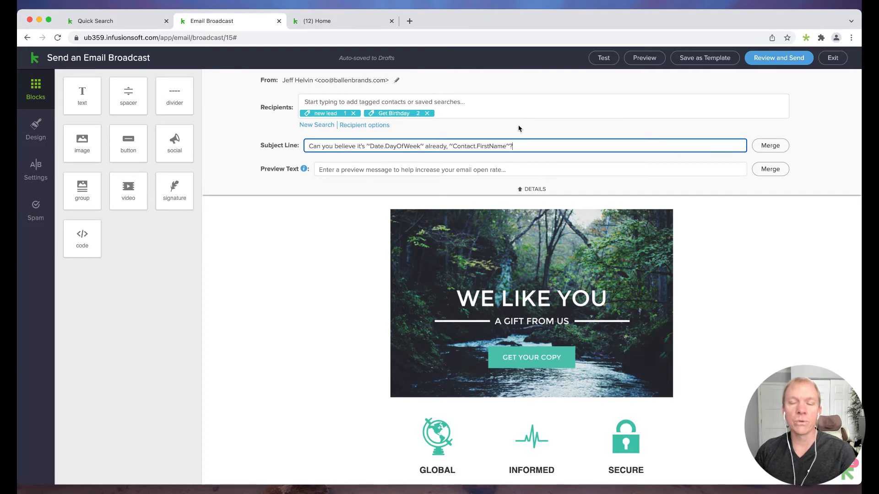
mouse_move(705, 121)
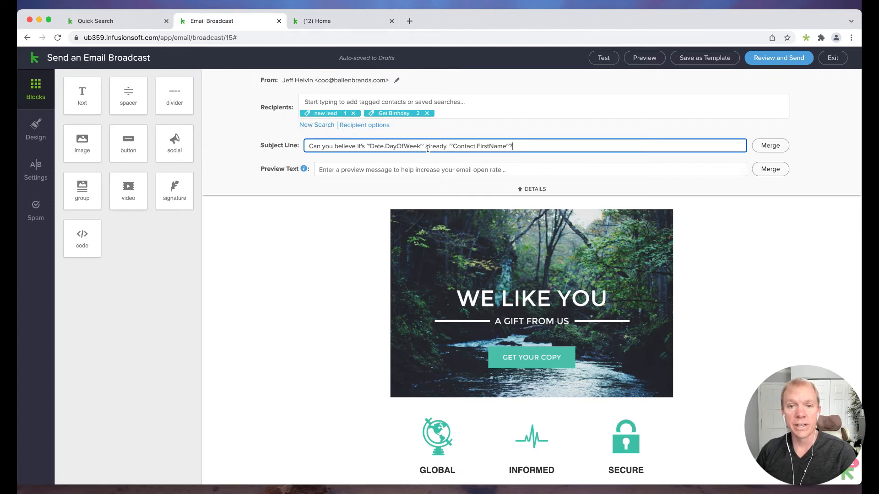
mouse_move(278, 173)
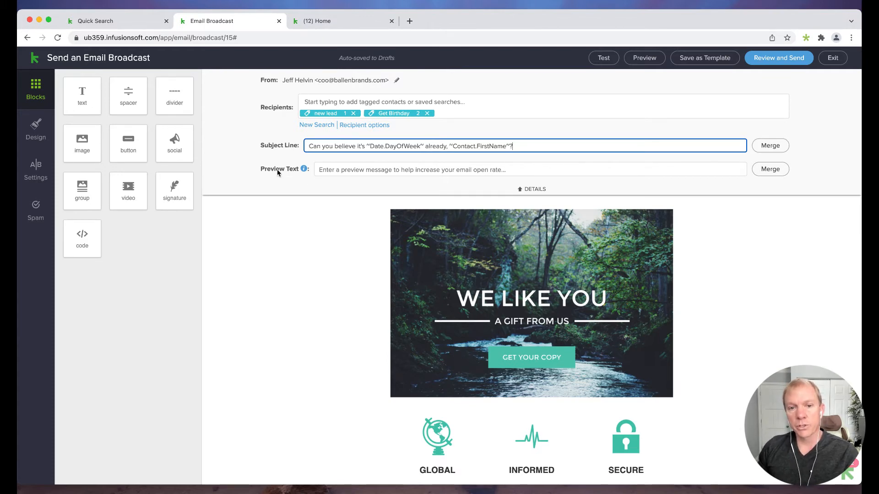
mouse_move(303, 168)
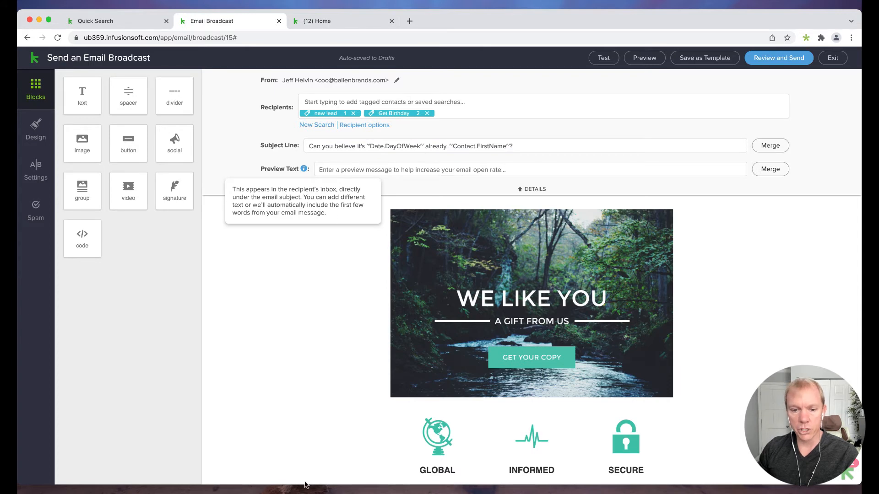
mouse_move(330, 267)
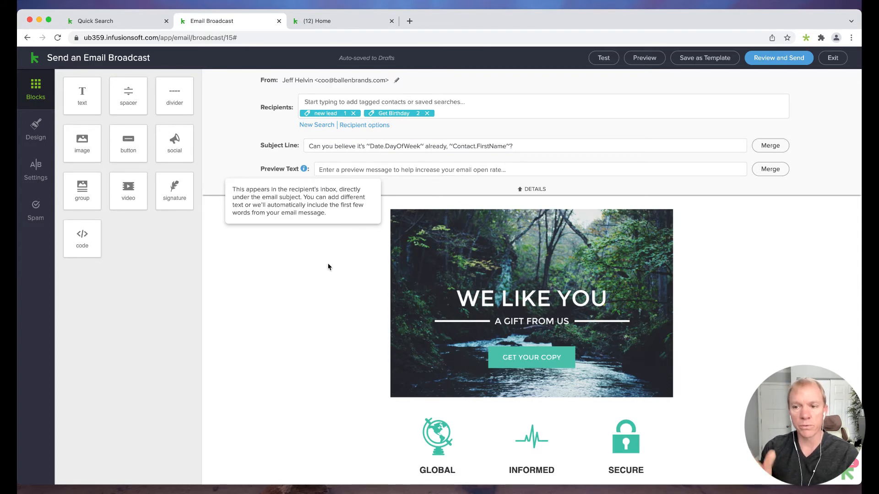
mouse_move(424, 183)
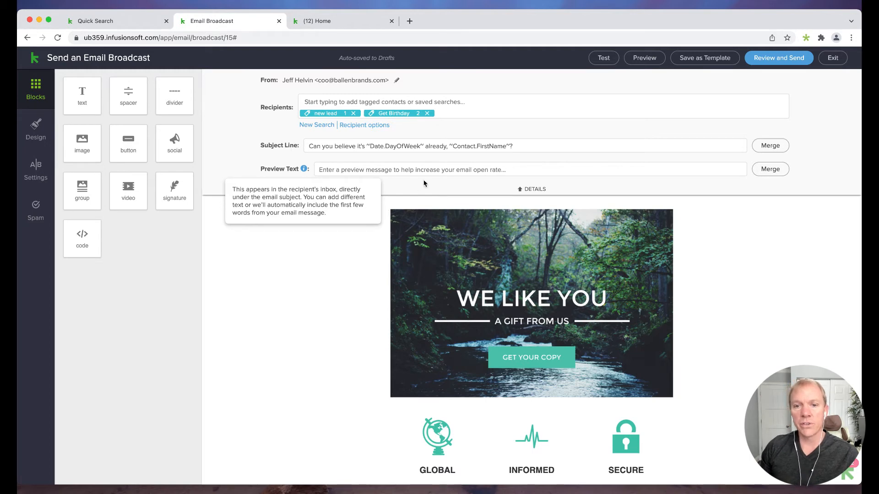
mouse_move(367, 295)
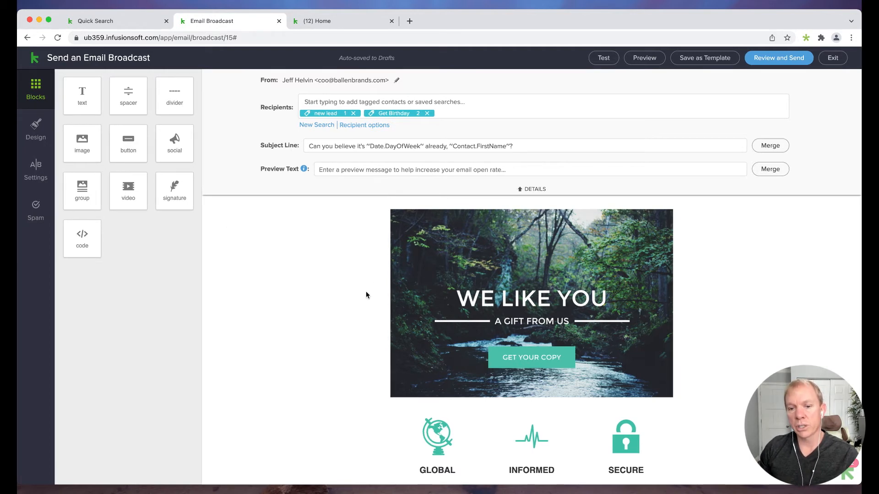
Step: Enter 'The week is flying by!' in the Preview Text field below the subject line
scroll("down", 3)
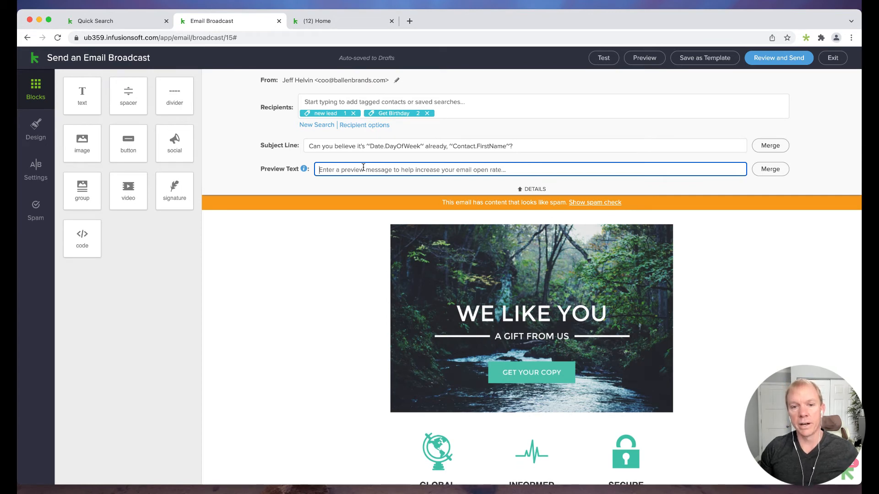
type("The week is flying by!")
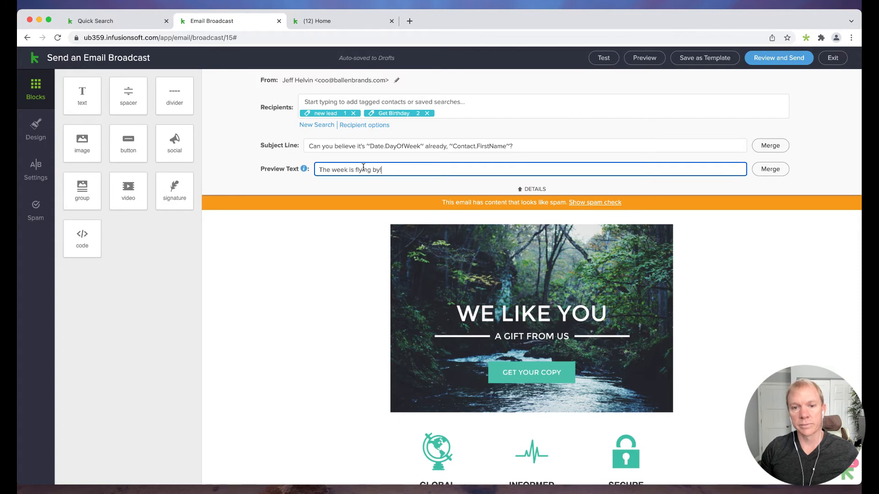
mouse_move(412, 170)
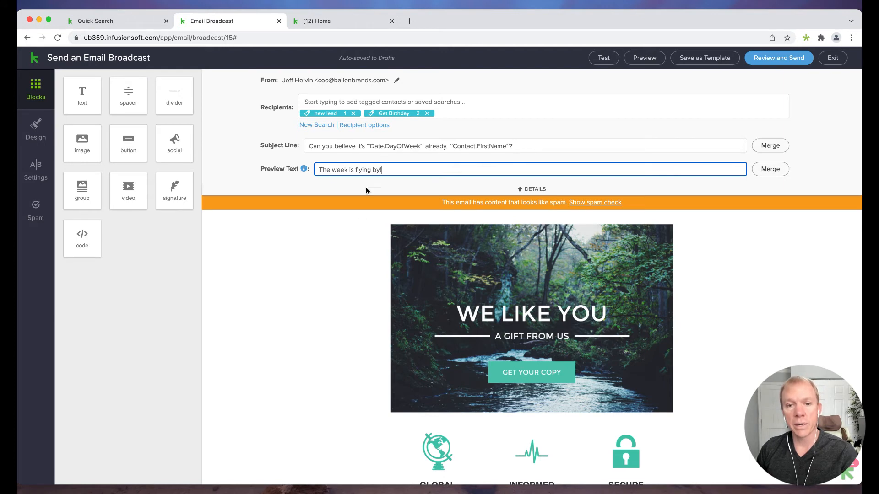
mouse_move(529, 194)
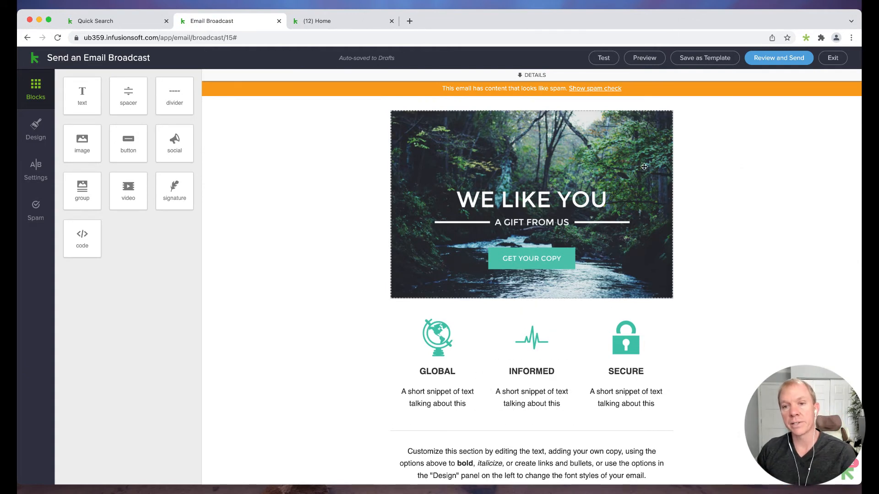
Step: Read the spam check's whitespace-to-text warning, then return the editor to the content blocks
left_click(595, 89)
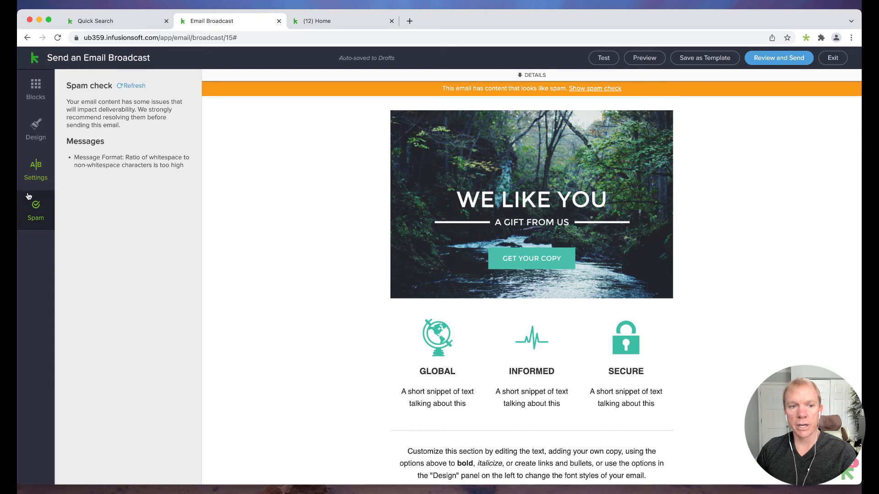
left_click(35, 87)
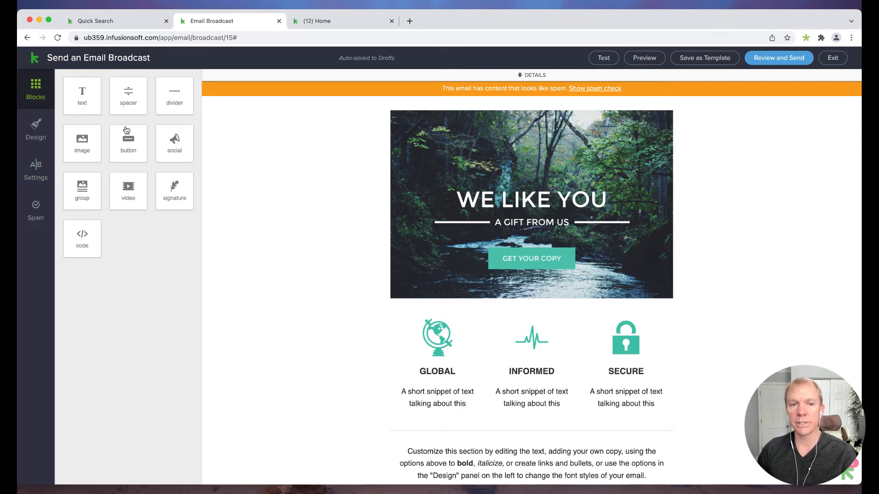
mouse_move(688, 283)
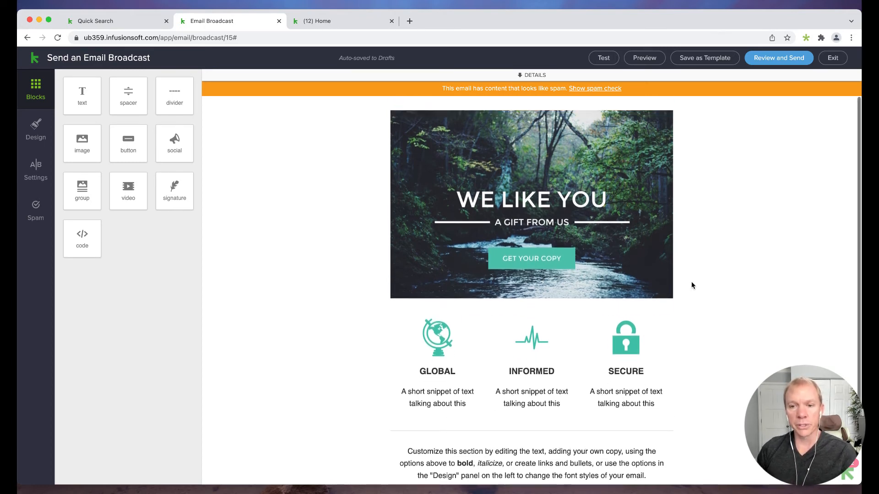
Step: Browse the image library for the WE LIKE YOU hero and the email's font and colour styles, leaving content unchanged
left_click(532, 204)
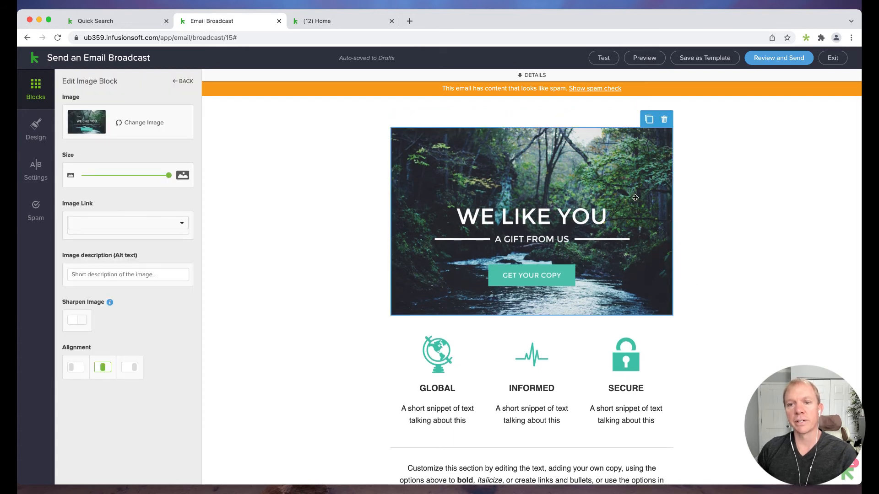
mouse_move(549, 236)
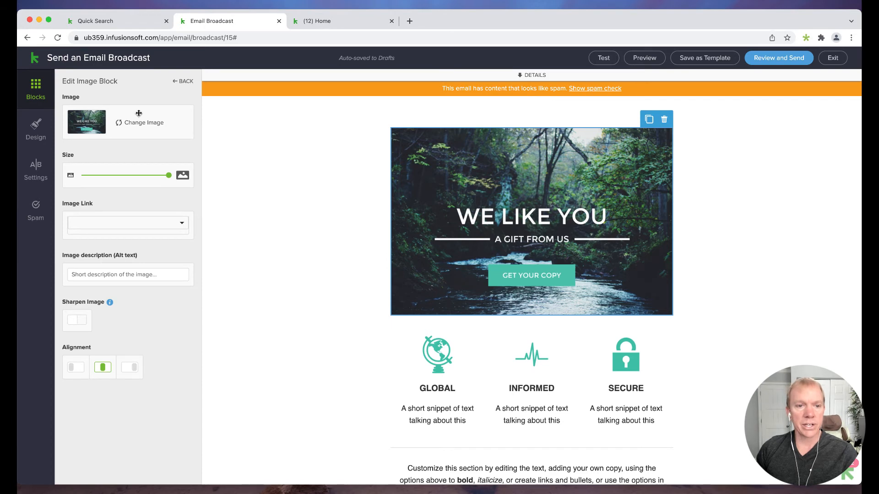
left_click(142, 123)
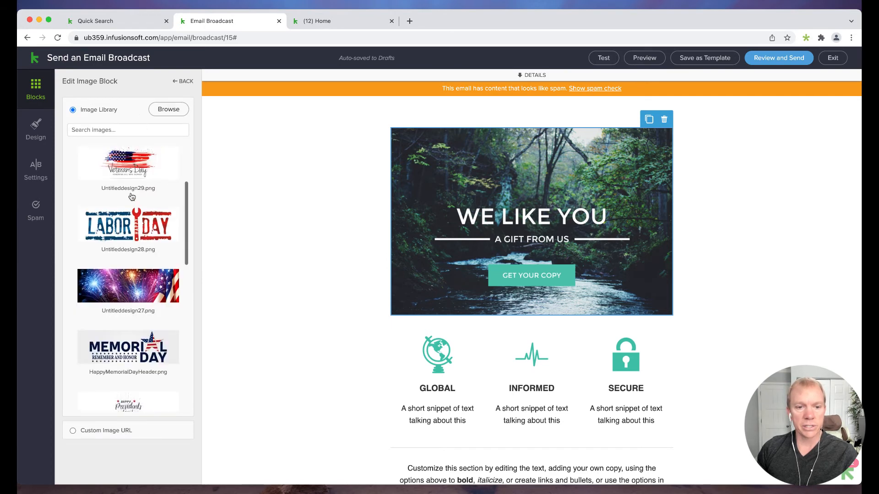
scroll("down", 3)
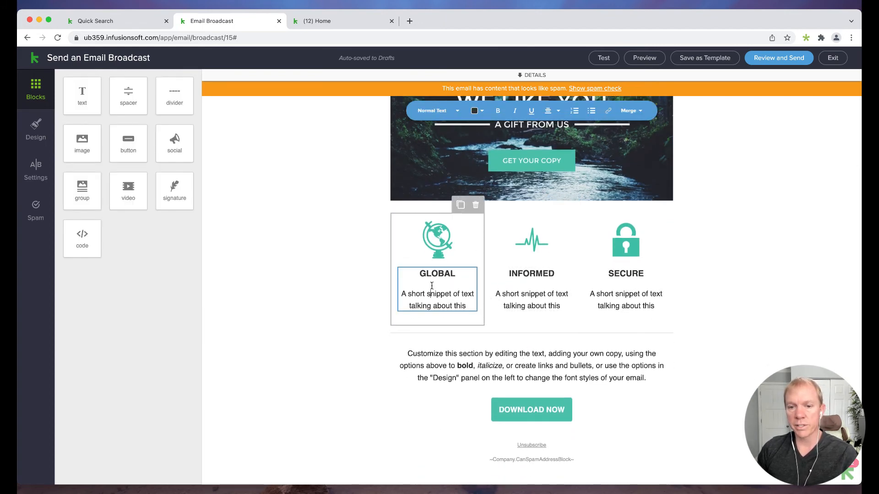
left_click(626, 239)
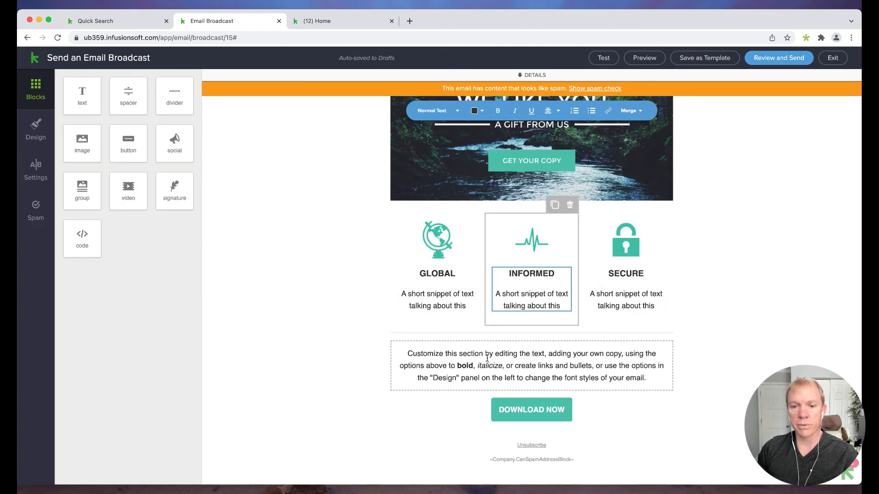
left_click(35, 128)
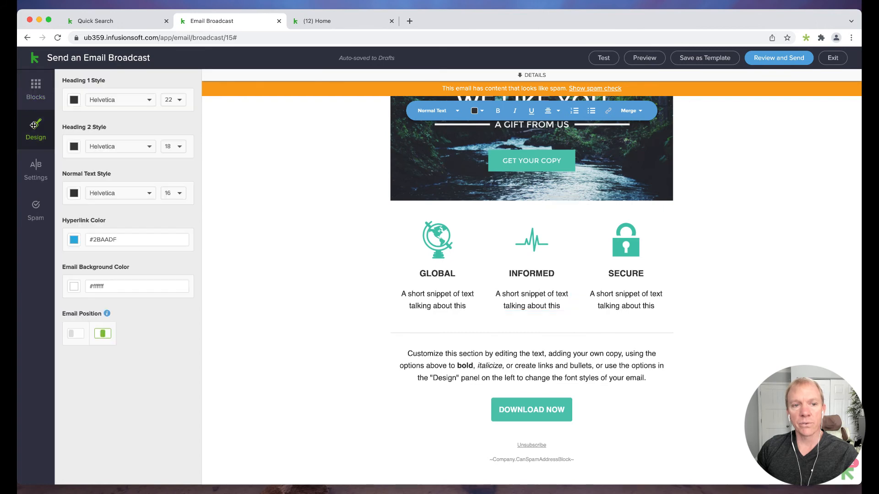
left_click(35, 87)
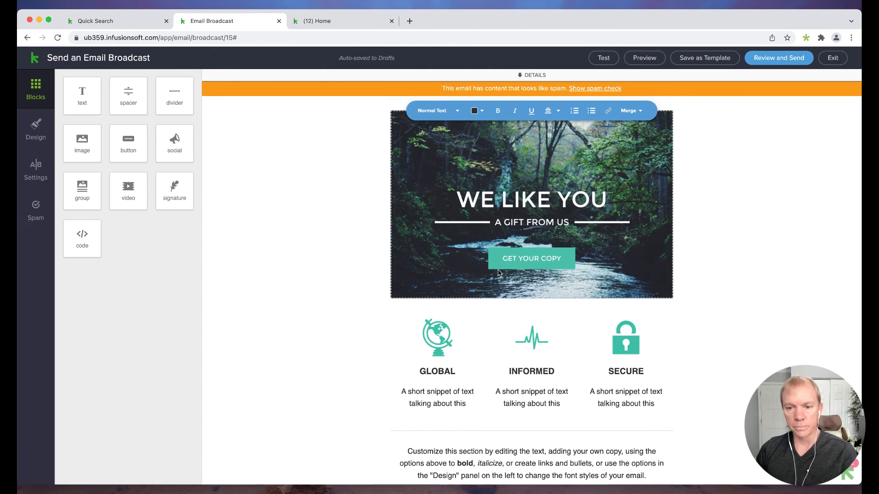
Step: Inspect the INFORMED pulse and SECURE lock icon image blocks without changing them
left_click(531, 205)
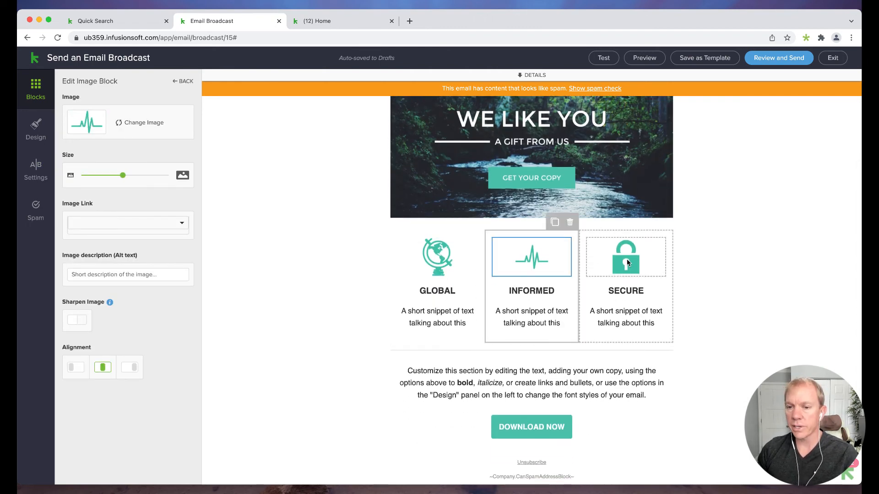
left_click(626, 257)
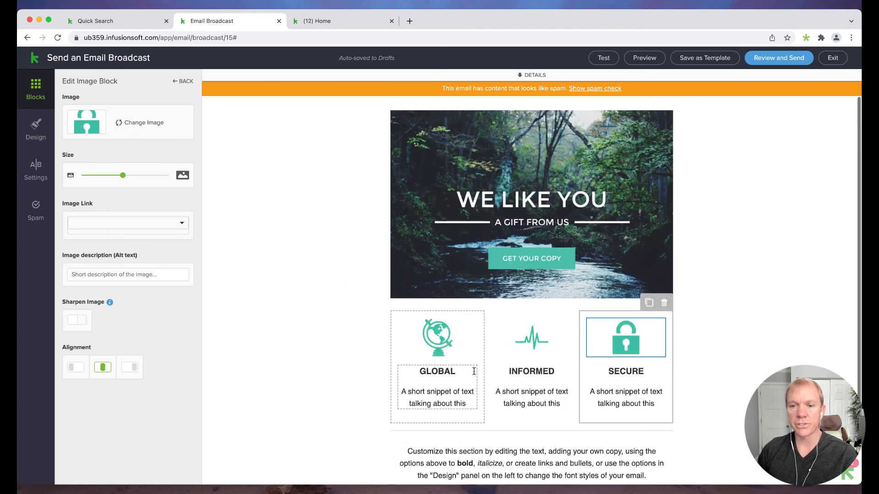
left_click(181, 81)
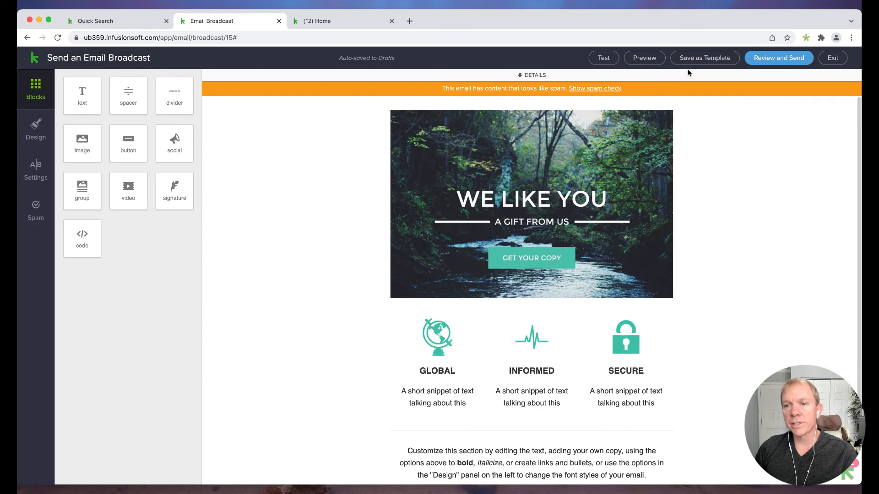
Step: Send a test email, searching 'coo' to add your own user as the test recipient
left_click(604, 58)
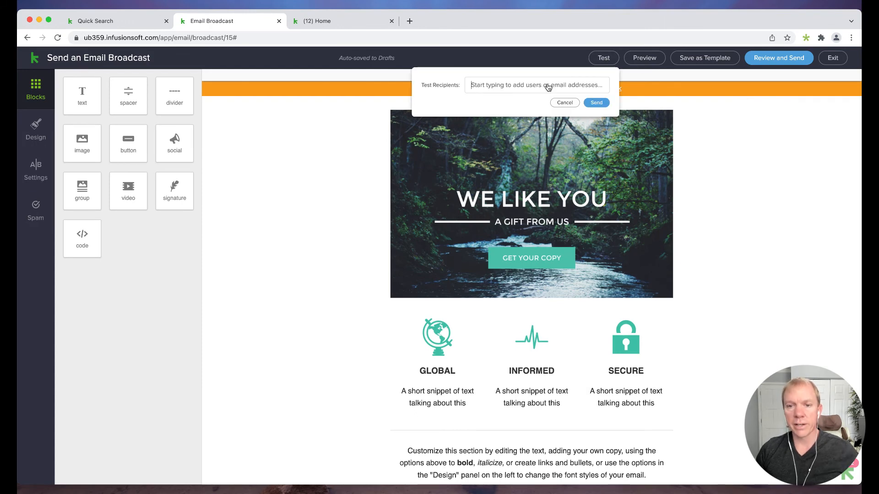
type("coo")
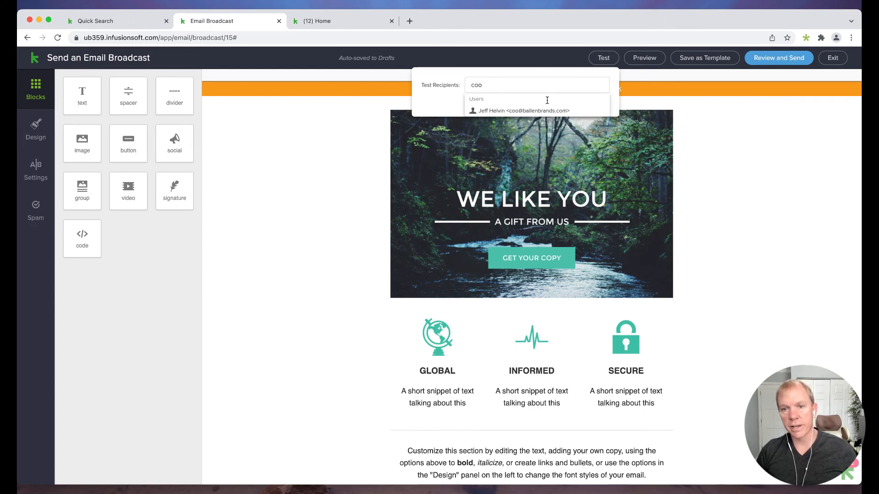
left_click(524, 109)
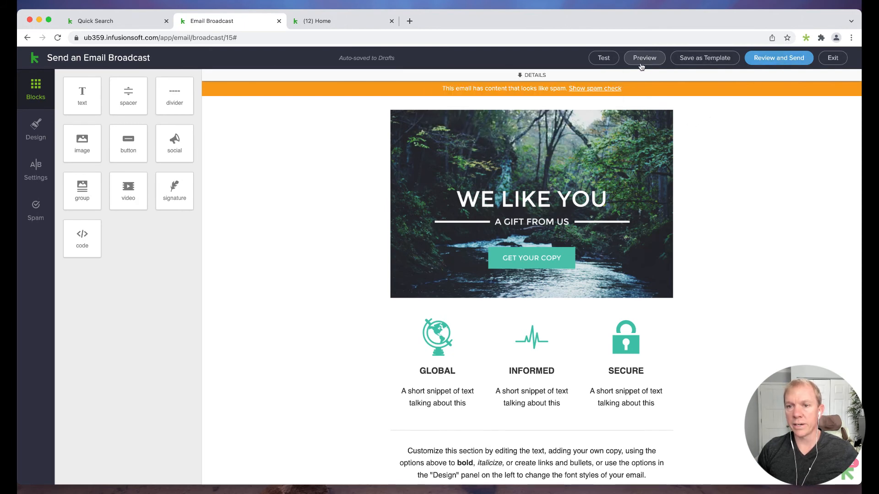
left_click(603, 58)
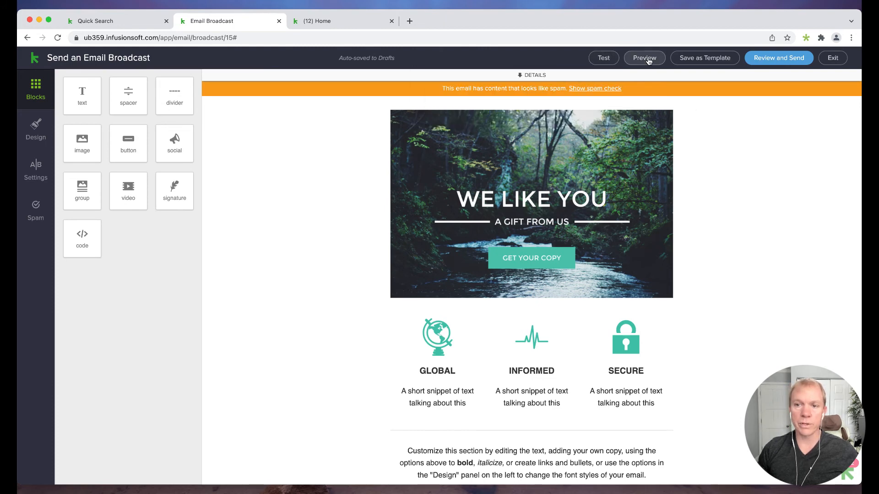
left_click(644, 58)
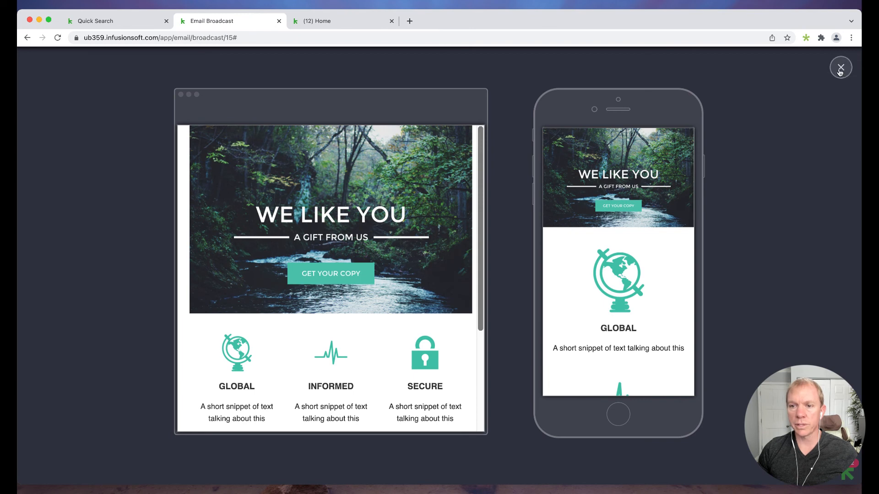
left_click(841, 67)
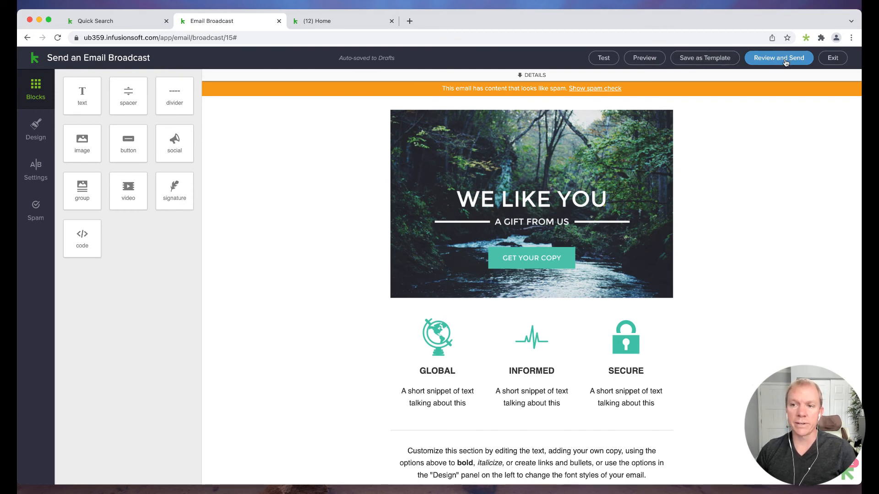
Step: Launch Review and send, expand and collapse the one flagged content issue's details
left_click(778, 57)
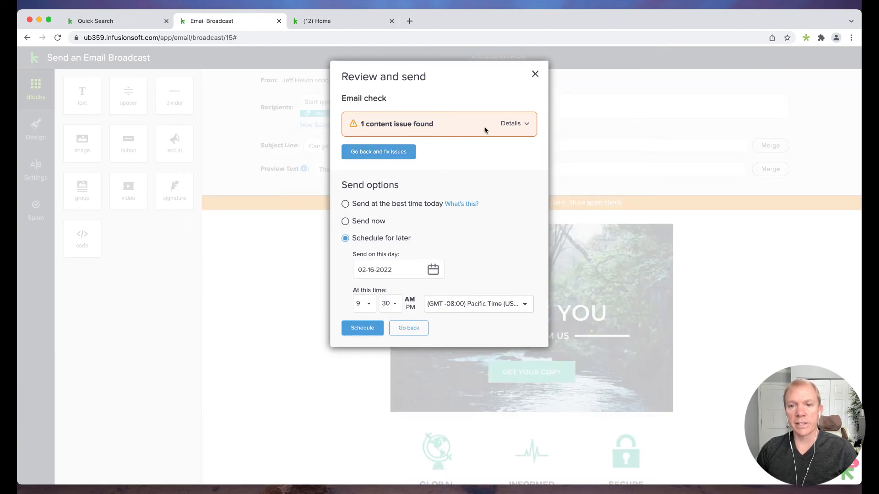
left_click(518, 123)
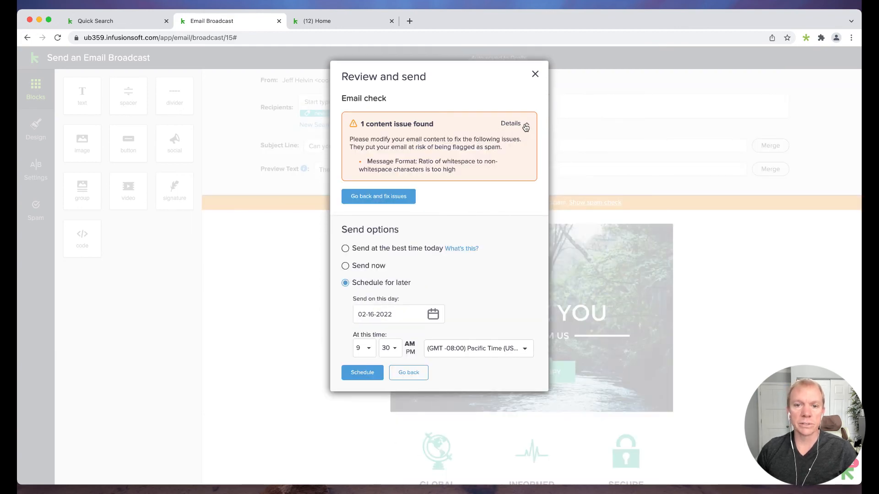
left_click(524, 123)
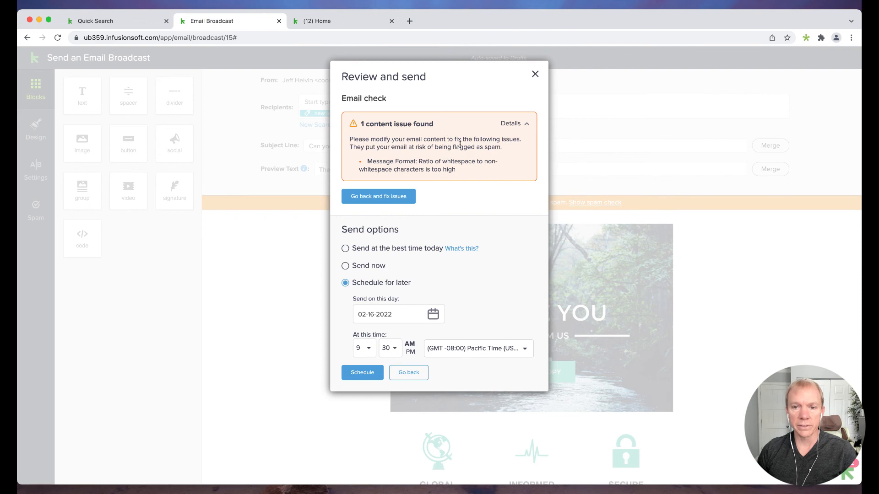
mouse_move(529, 125)
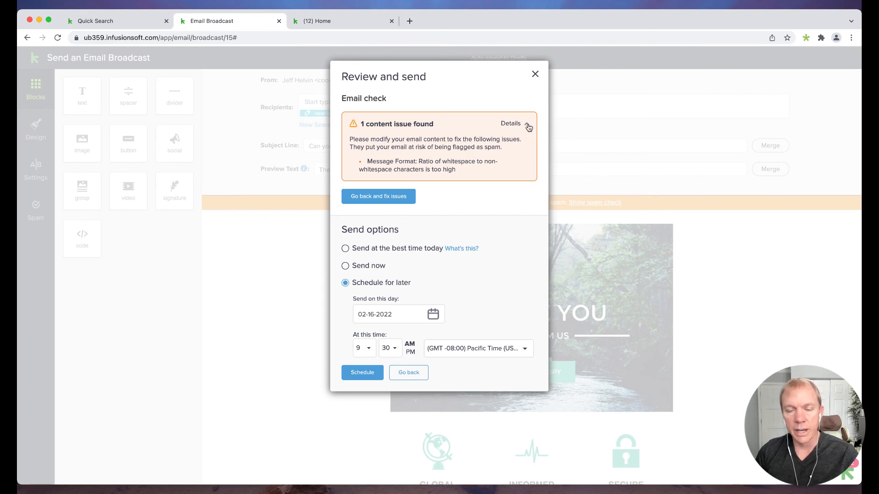
left_click(510, 125)
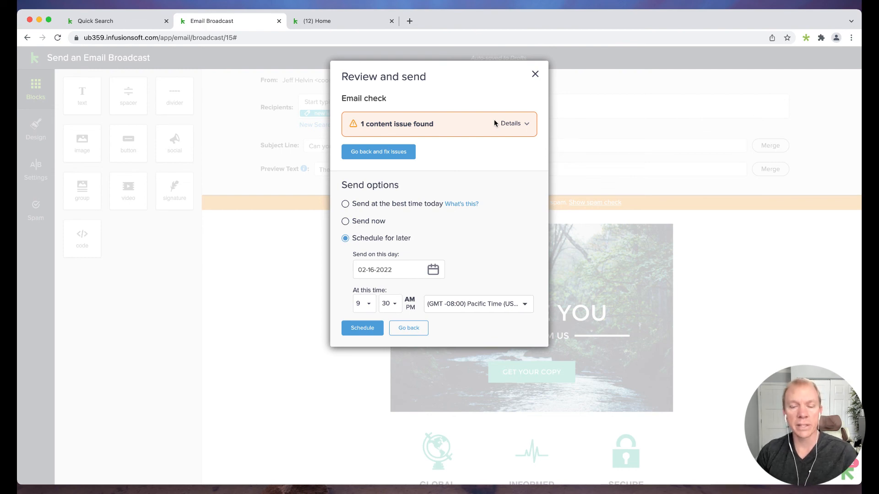
mouse_move(490, 195)
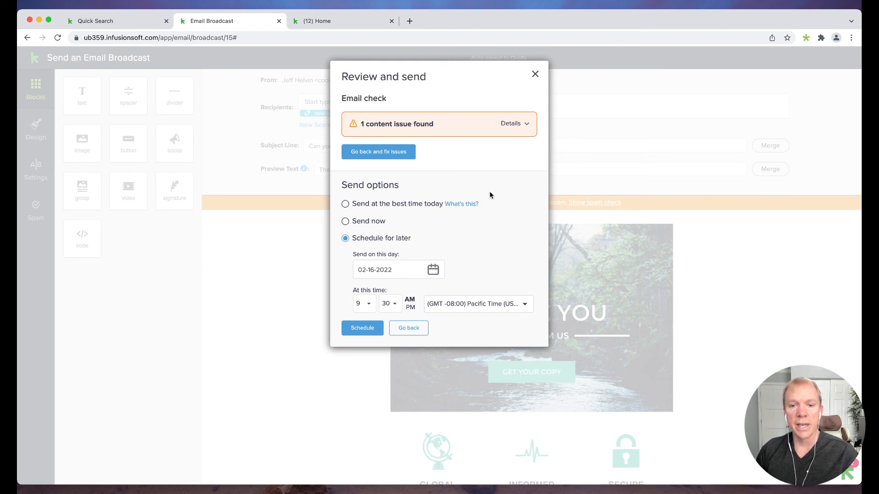
mouse_move(474, 125)
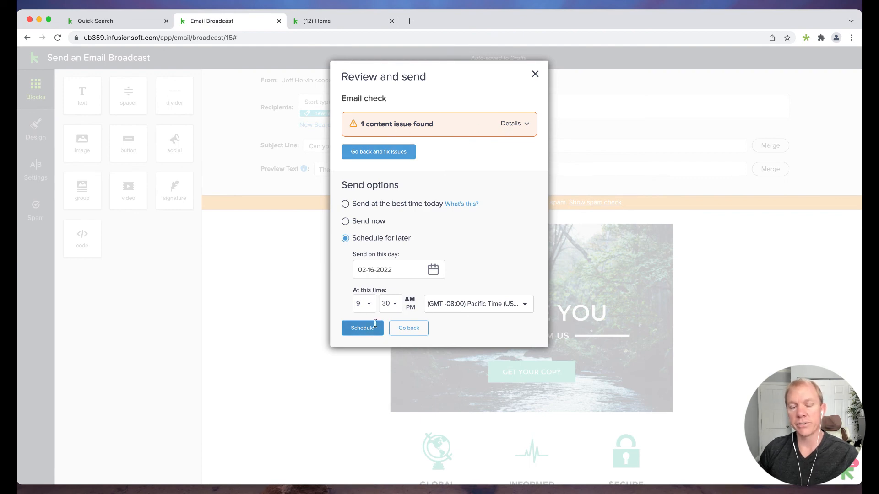
mouse_move(427, 311)
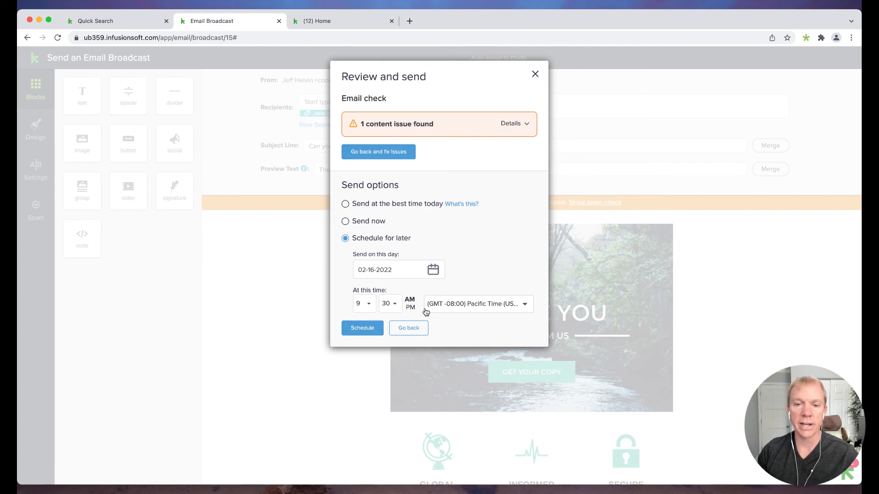
mouse_move(446, 166)
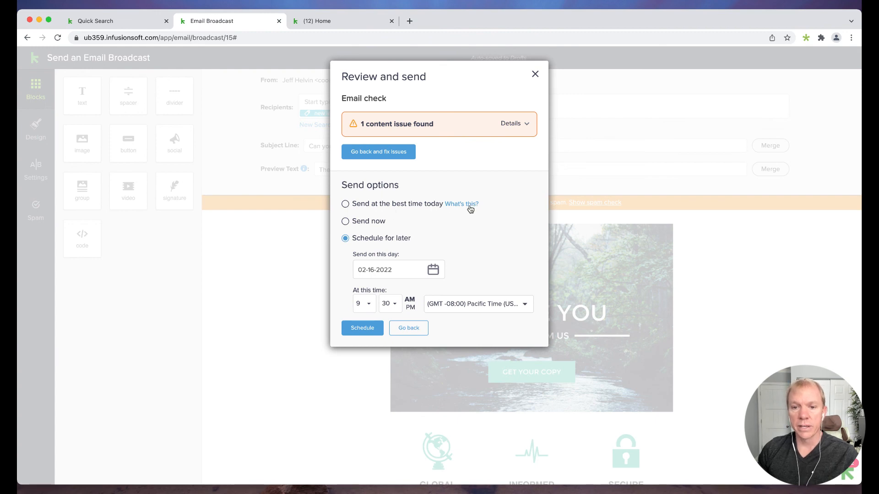
mouse_move(460, 204)
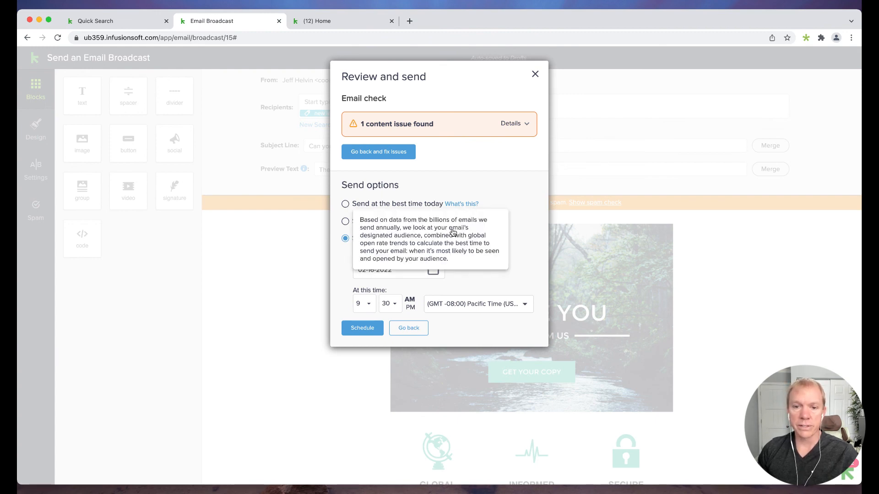
mouse_move(446, 244)
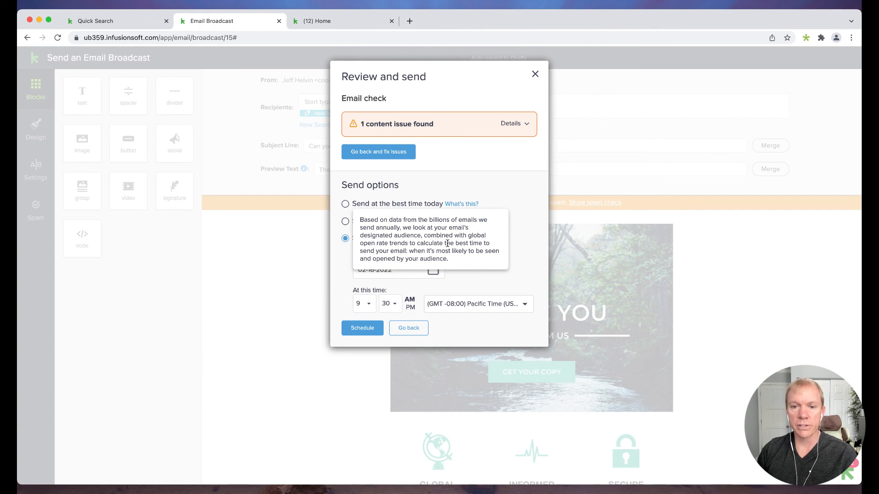
mouse_move(477, 253)
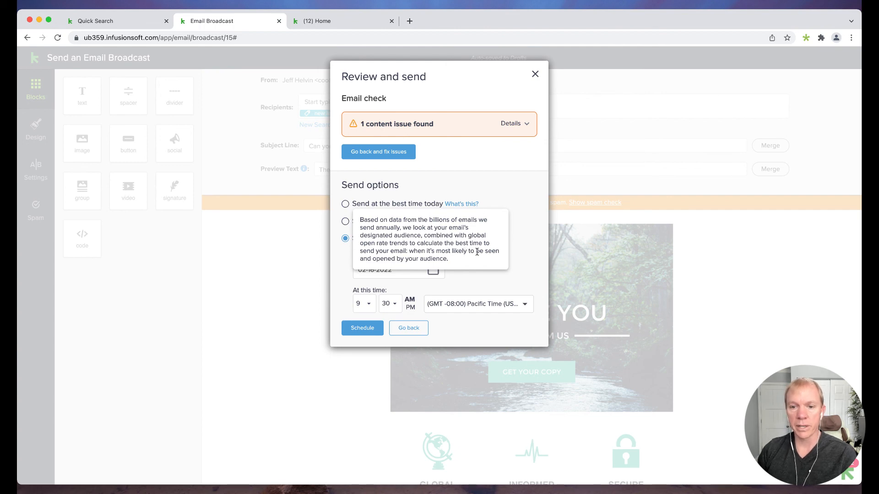
mouse_move(448, 172)
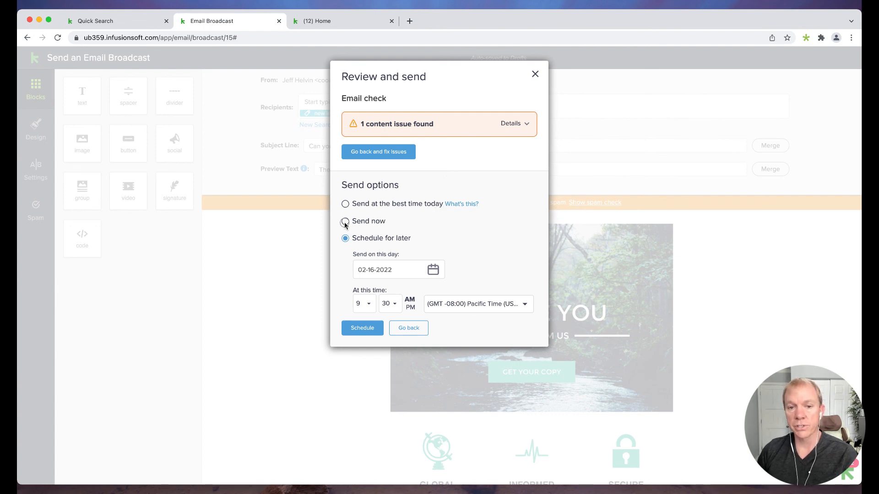
left_click(344, 221)
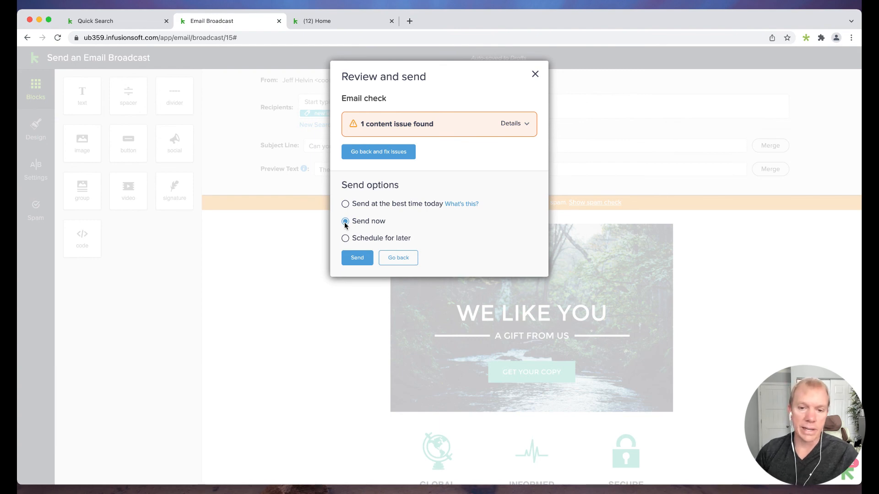
left_click(345, 238)
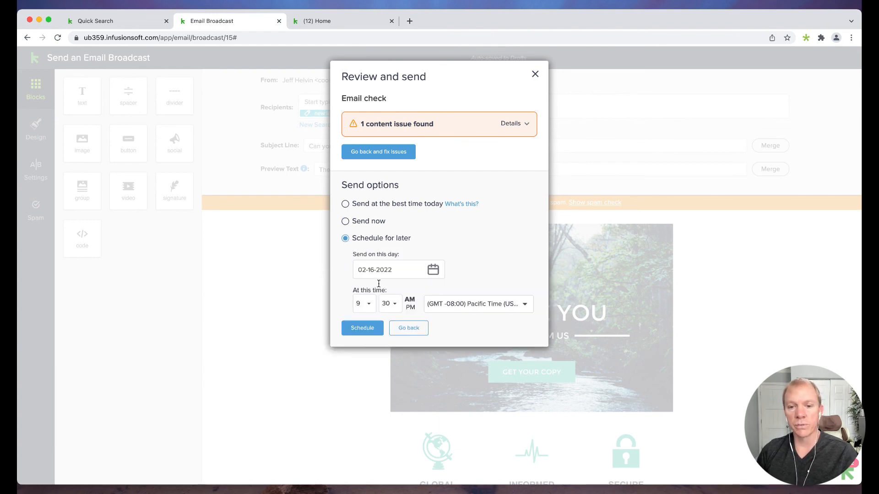
mouse_move(456, 265)
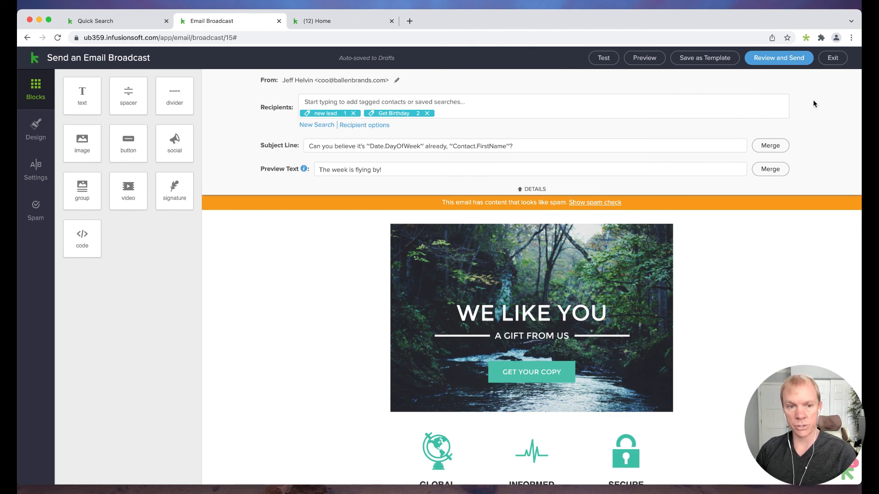
mouse_move(423, 198)
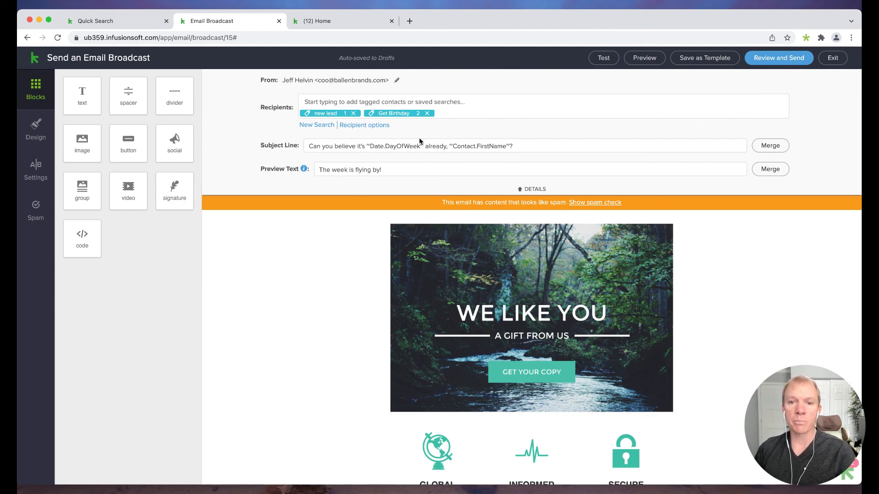
mouse_move(813, 161)
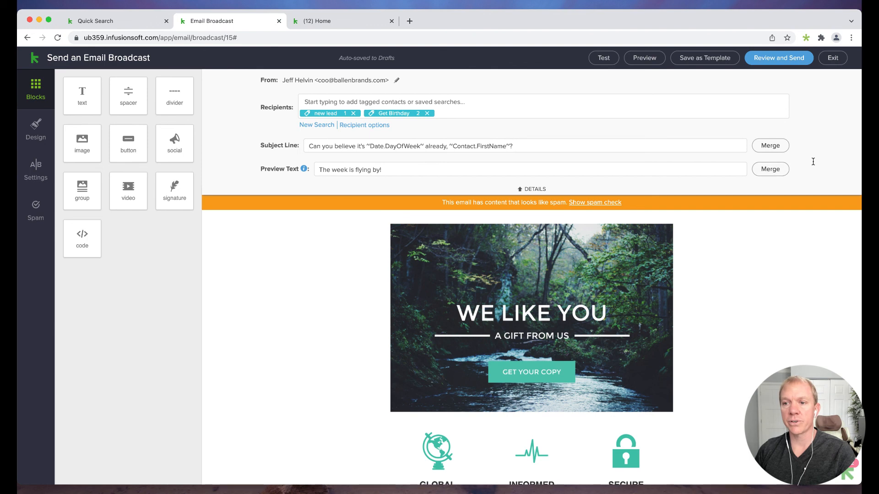
mouse_move(822, 152)
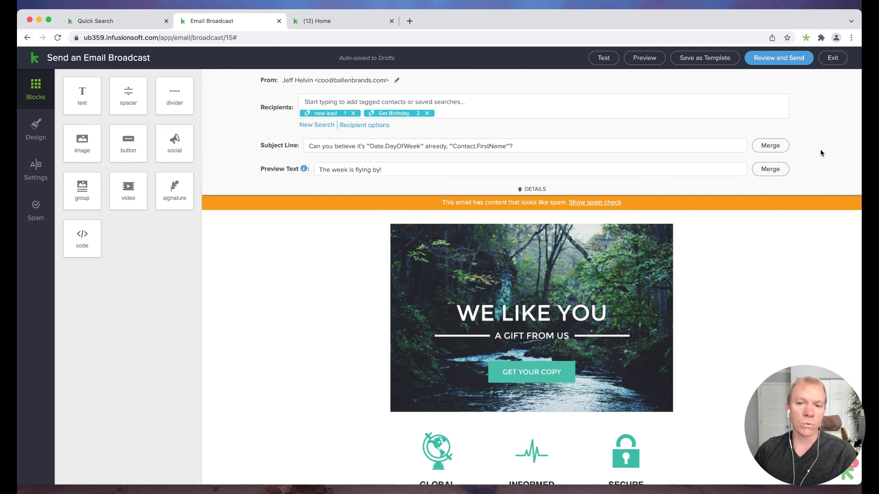